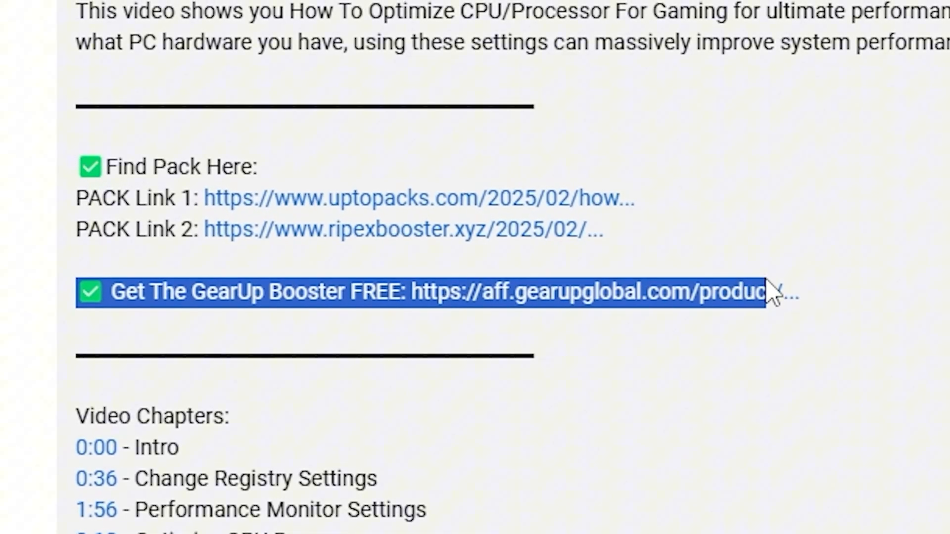
- Follow the GearUp Booster download link in the video description
{"action": "left_click", "coordinate": [424, 292]}
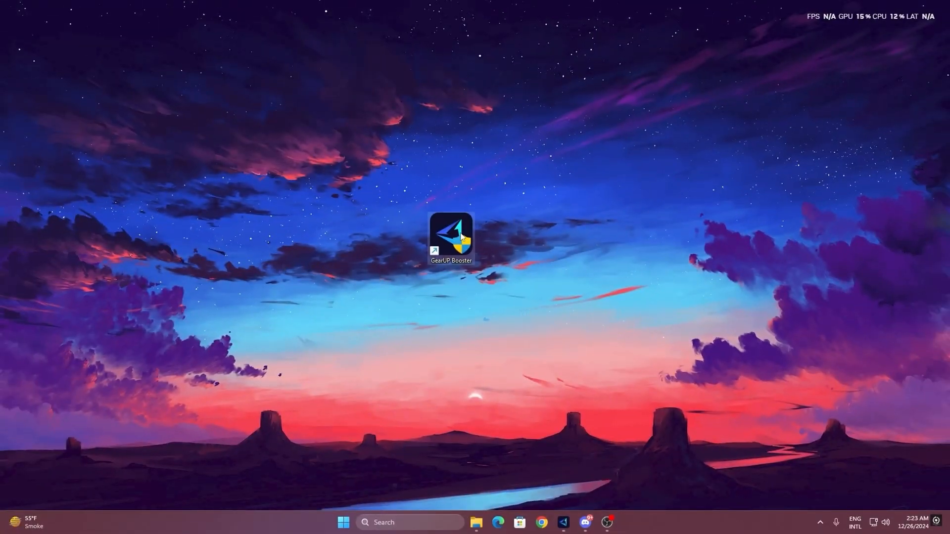
{"action": "mouse_move", "coordinate": [452, 240]}
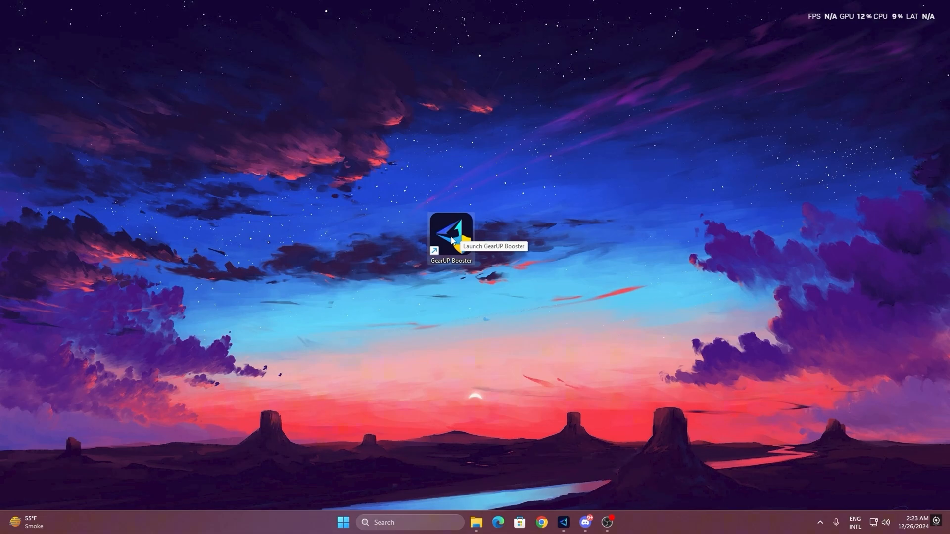
{"action": "mouse_move", "coordinate": [434, 231]}
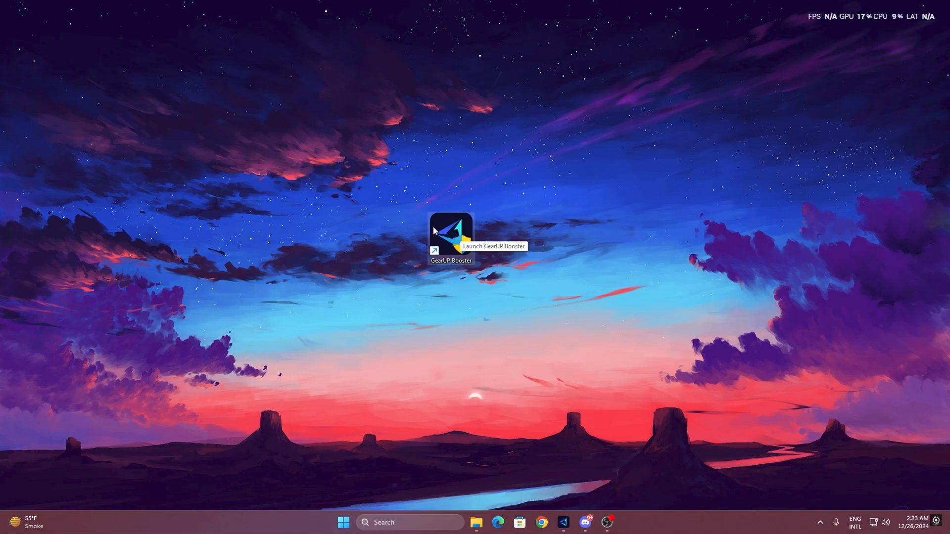
- Launch GearUP Booster from its desktop shortcut to its Home page
{"action": "double_click", "coordinate": [451, 234]}
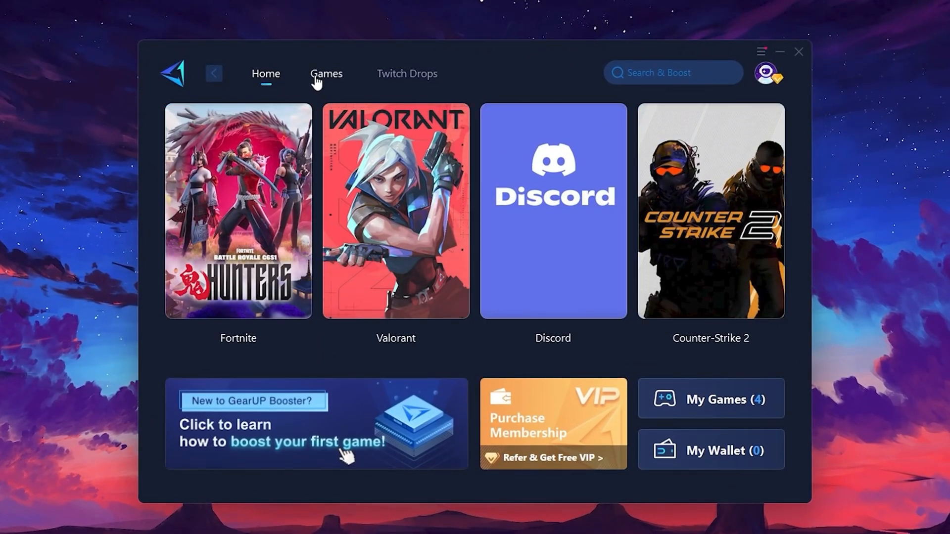
- Browse the Games catalogue, then return to the Home page of featured games
{"action": "left_click", "coordinate": [326, 73]}
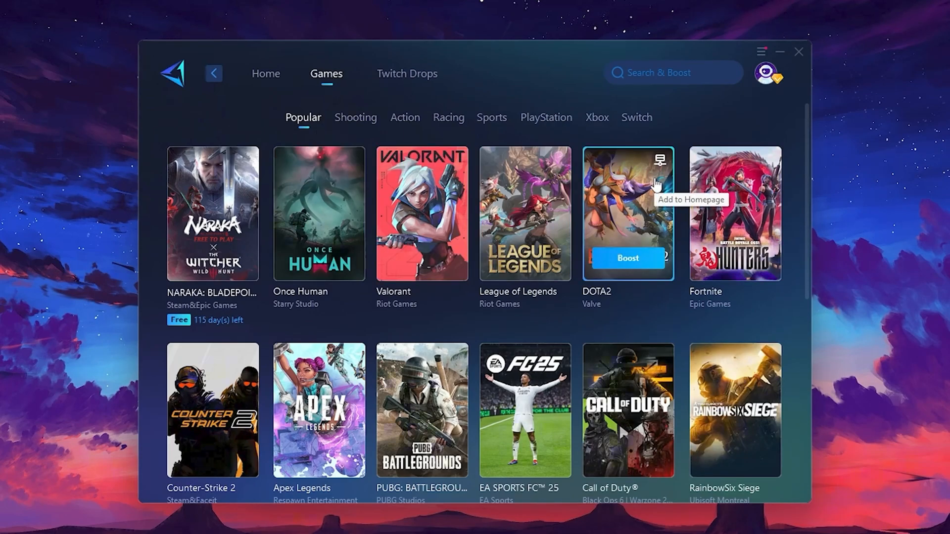
{"action": "left_click", "coordinate": [266, 74]}
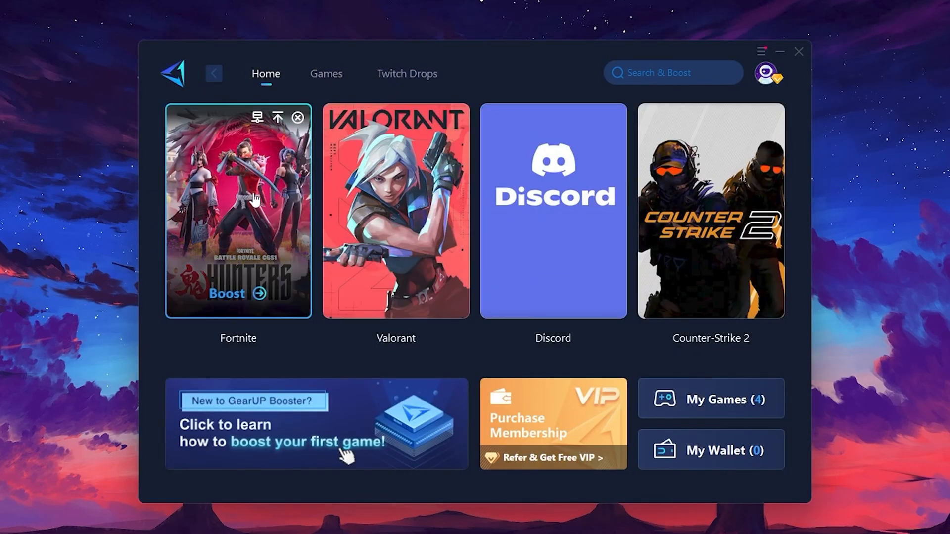
{"action": "mouse_move", "coordinate": [243, 253]}
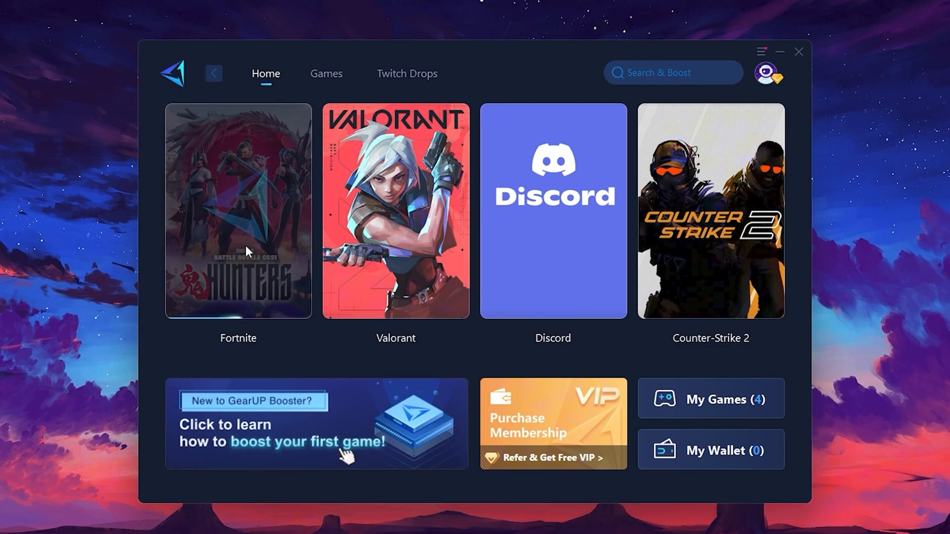
- Start boosting Fortnite and review the available game server regions
{"action": "left_click", "coordinate": [237, 211]}
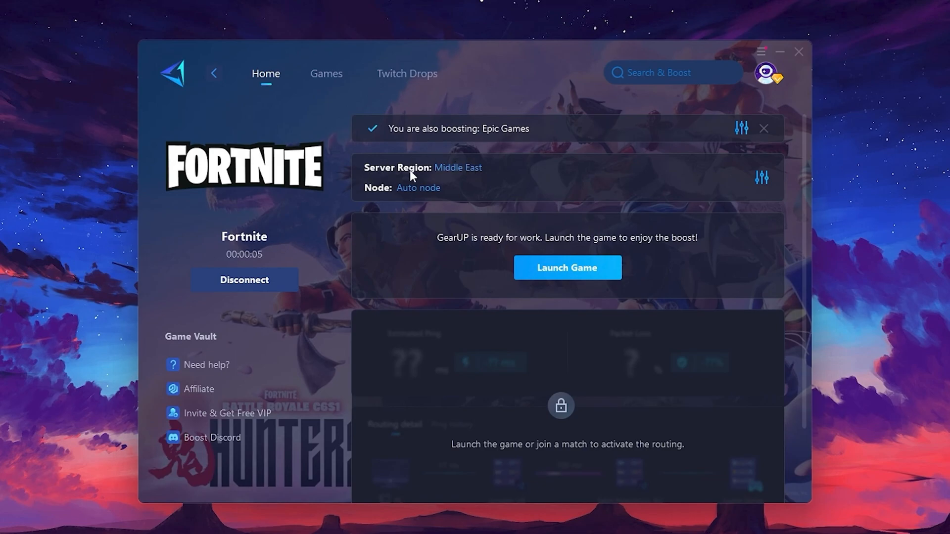
{"action": "mouse_move", "coordinate": [492, 173]}
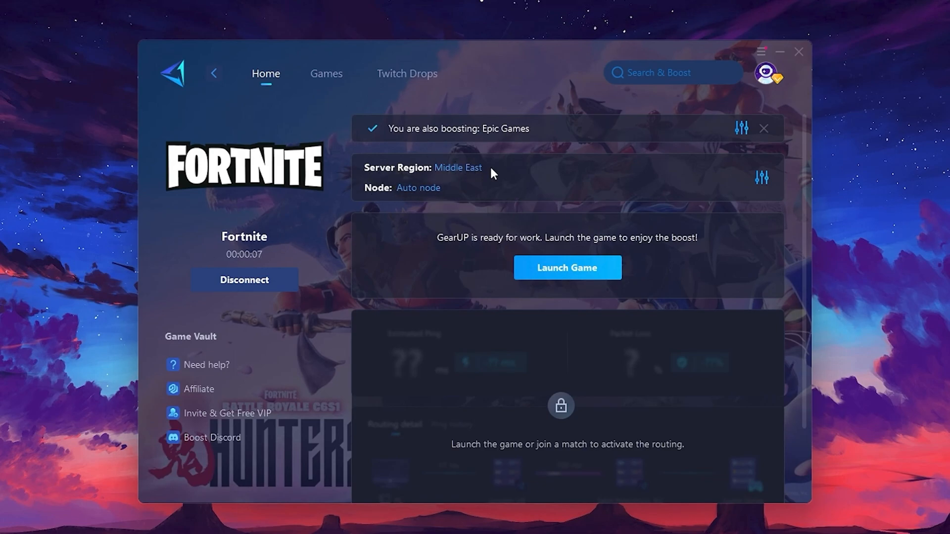
{"action": "left_click", "coordinate": [457, 168]}
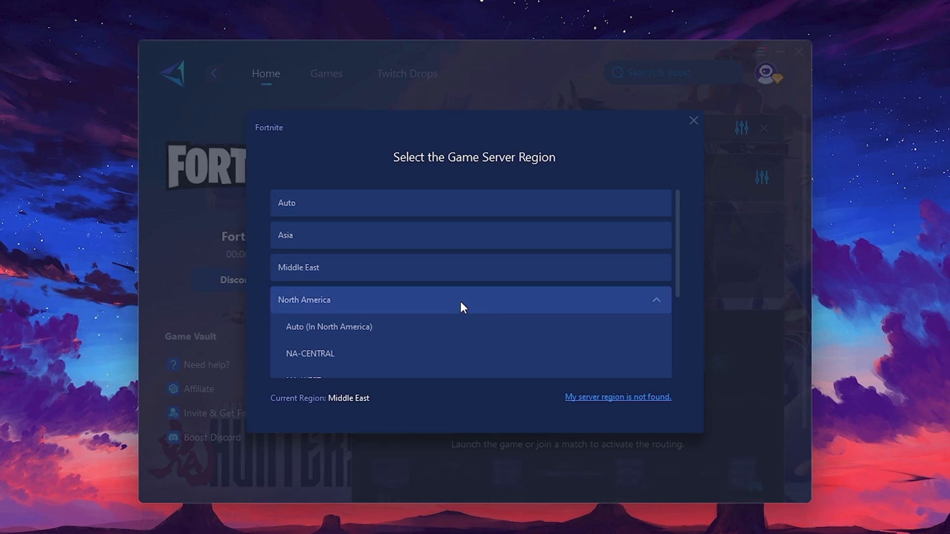
{"action": "mouse_move", "coordinate": [439, 326]}
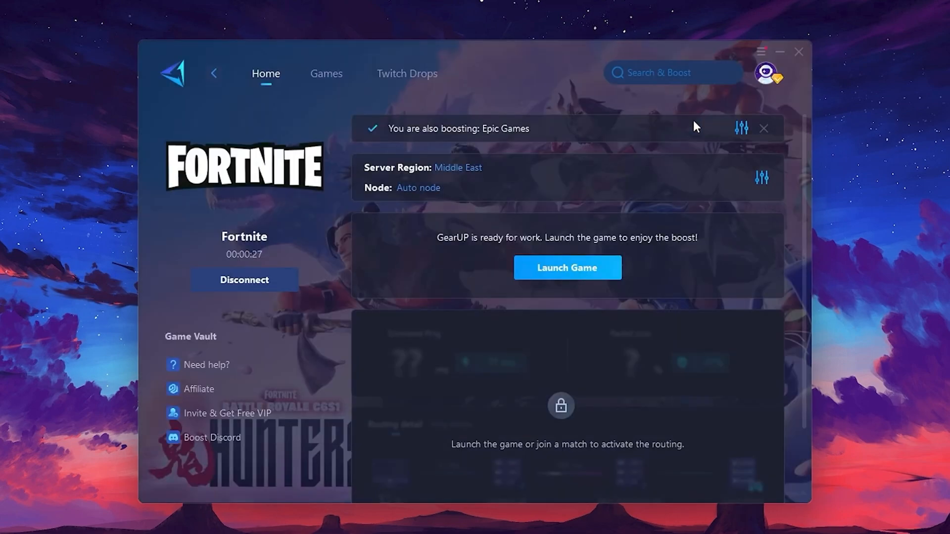
{"action": "mouse_move", "coordinate": [418, 188]}
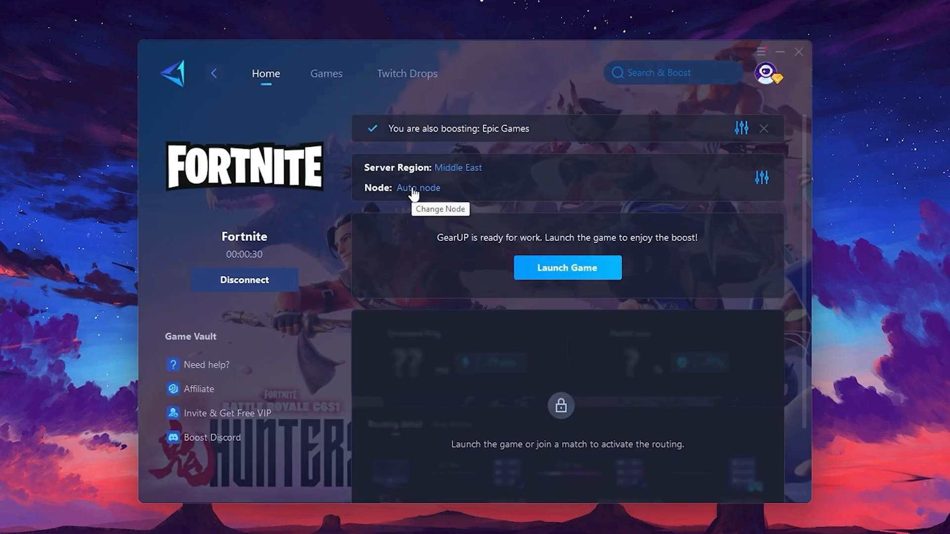
{"action": "left_click", "coordinate": [417, 188]}
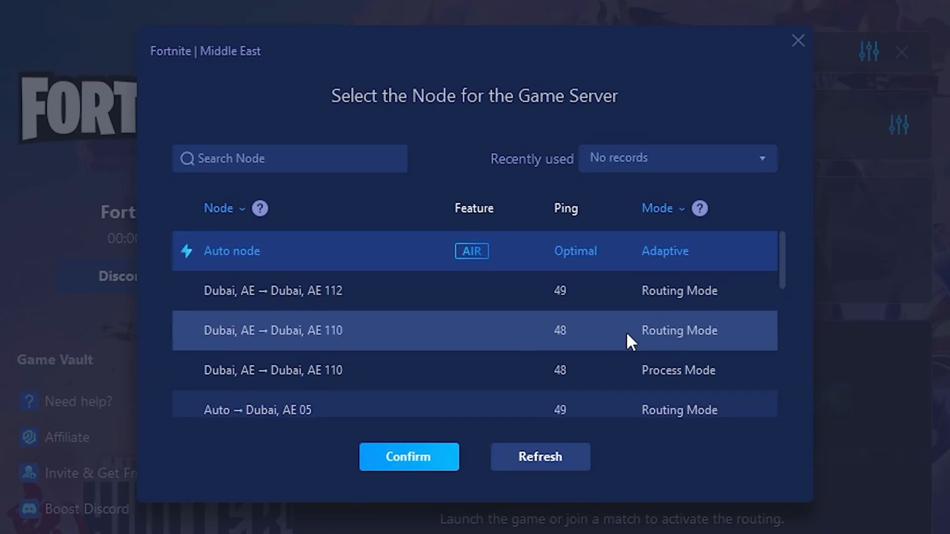
{"action": "mouse_move", "coordinate": [552, 295]}
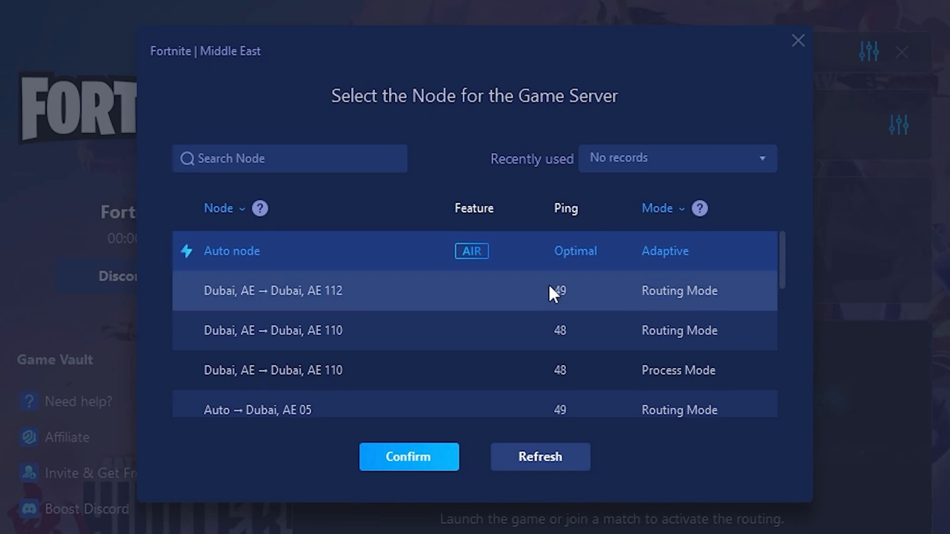
{"action": "mouse_move", "coordinate": [804, 57]}
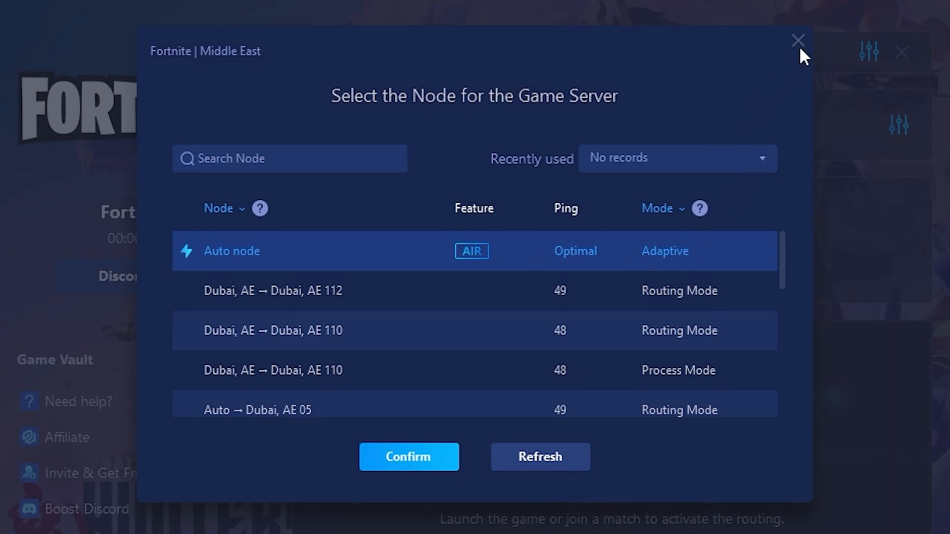
{"action": "left_click", "coordinate": [799, 41]}
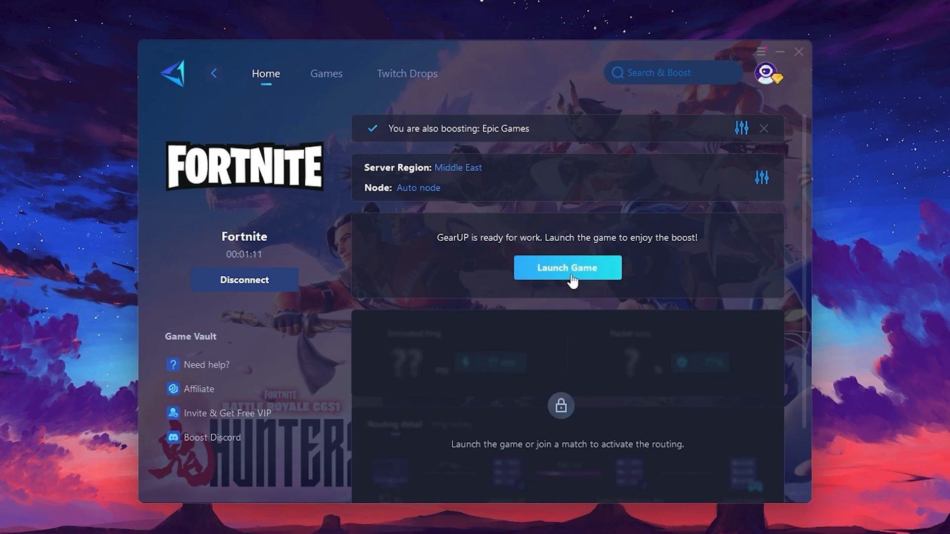
{"action": "left_click", "coordinate": [568, 268]}
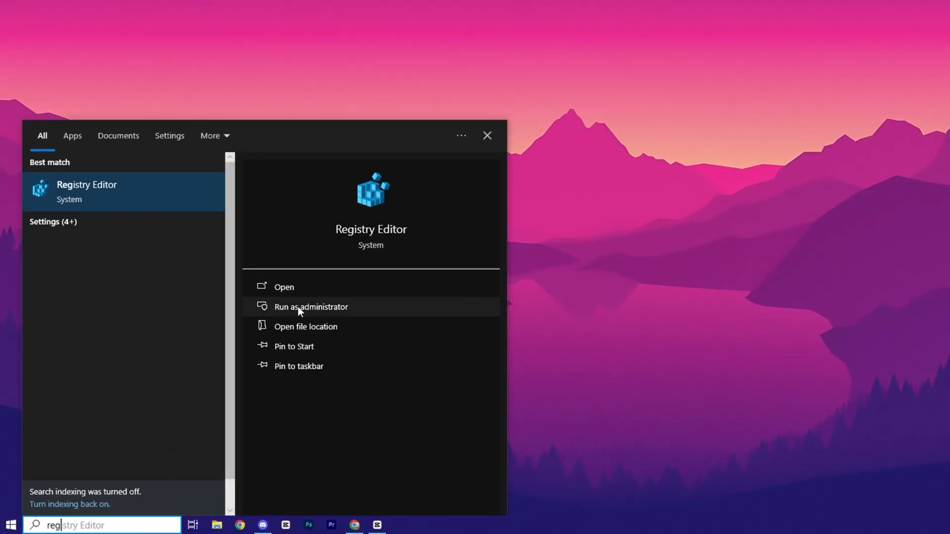
- As administrator, edit NetworkThrottlingIndex under Multimedia\SystemProfile, entering ffffffff then 10 as value data
{"action": "left_click", "coordinate": [311, 307]}
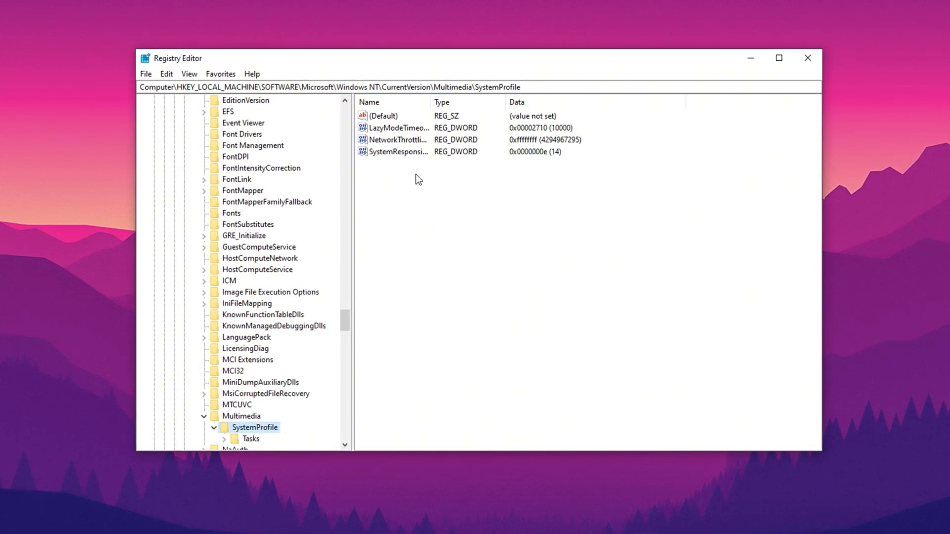
{"action": "double_click", "coordinate": [397, 140]}
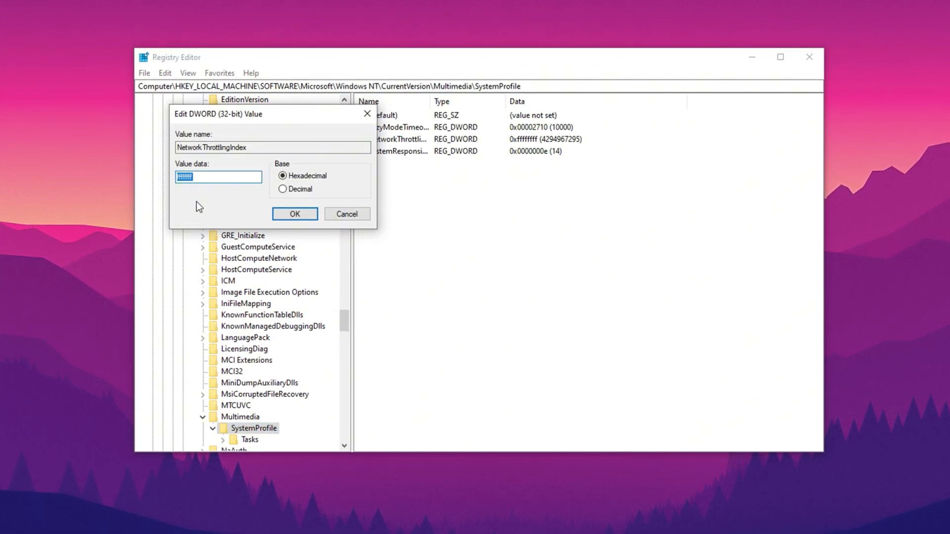
{"action": "type", "text": "ffffffff"}
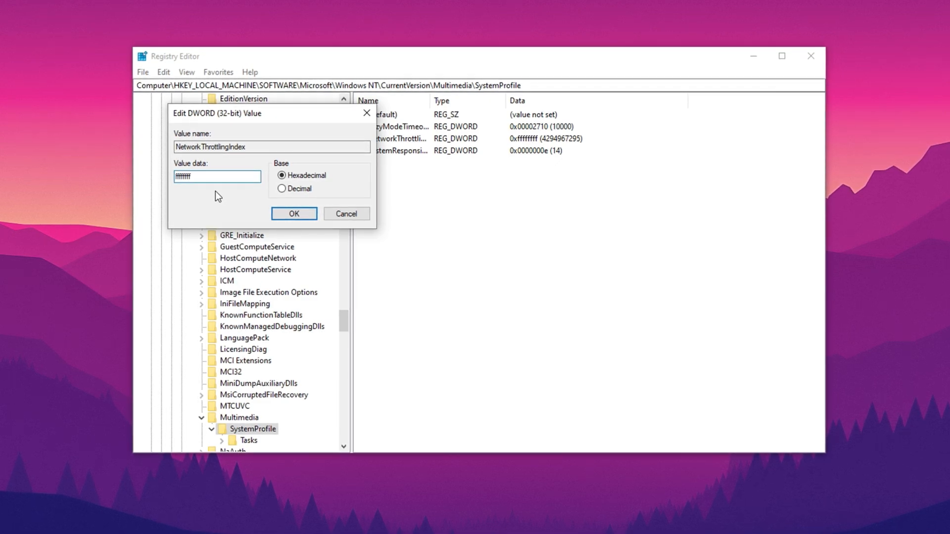
{"action": "triple_click", "coordinate": [216, 175]}
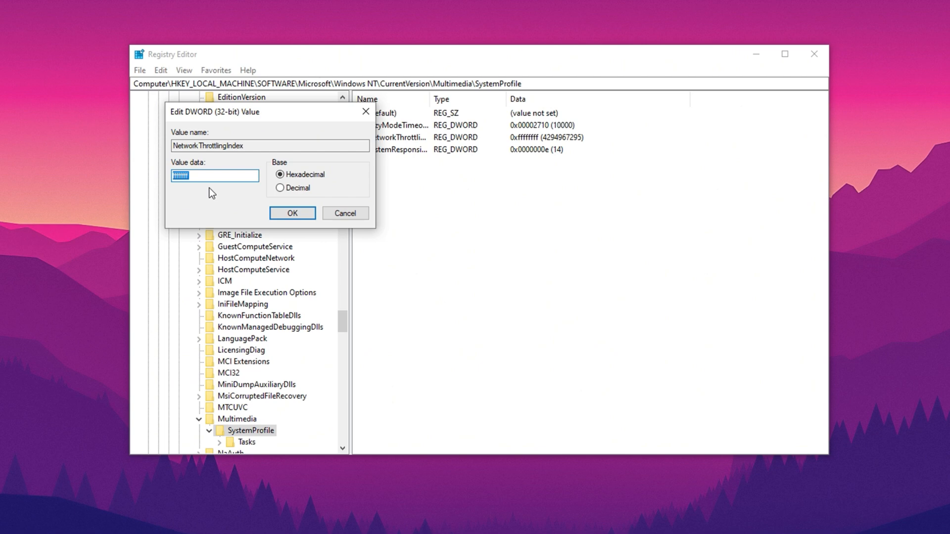
{"action": "type", "text": "10"}
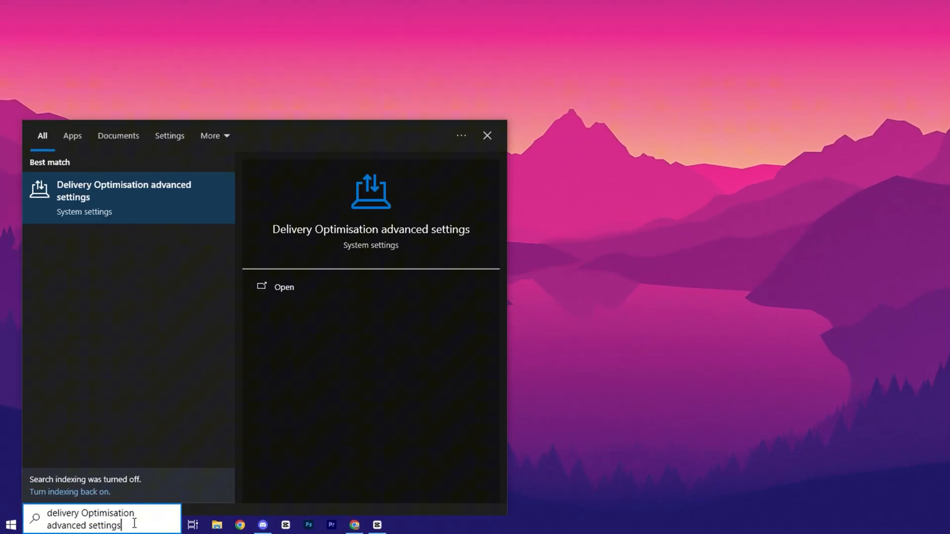
- In Delivery Optimisation advanced options, enable the upload bandwidth limit and lower it to 5%
{"action": "left_click", "coordinate": [283, 286]}
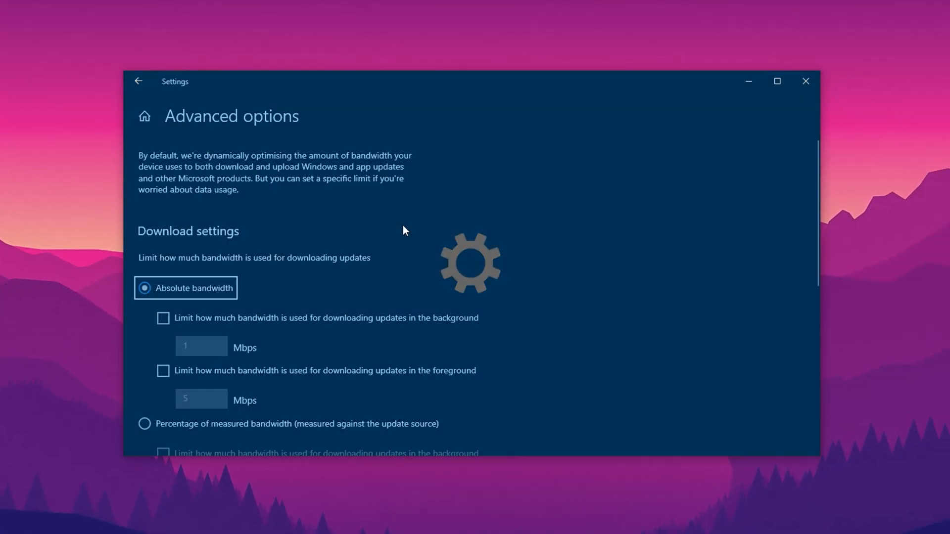
{"action": "scroll", "scroll_direction": "down", "scroll_amount": 3}
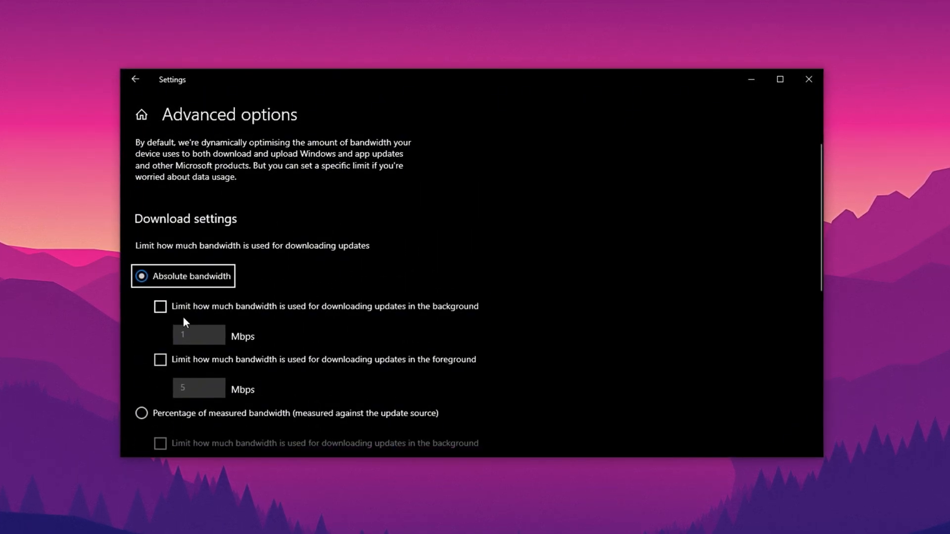
{"action": "scroll", "scroll_direction": "down", "scroll_amount": 3}
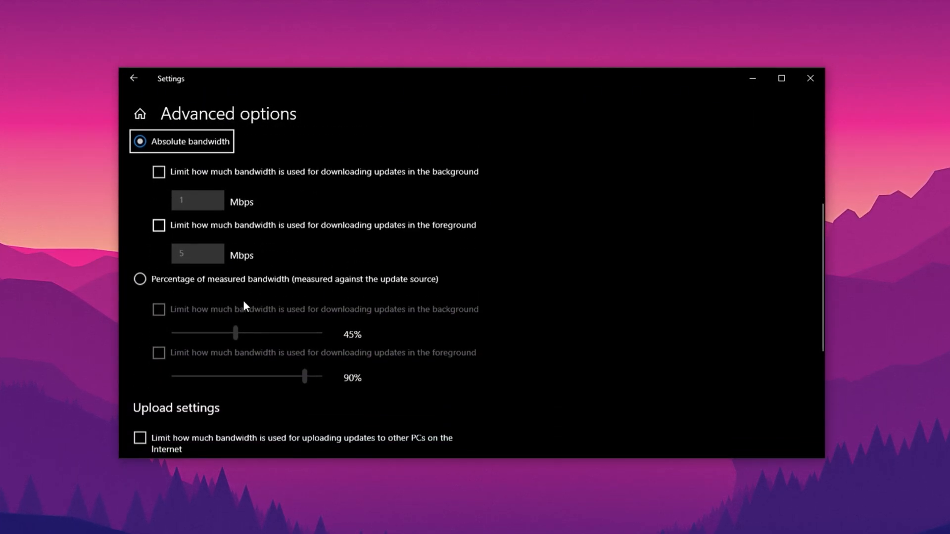
{"action": "scroll", "scroll_direction": "down", "scroll_amount": 3}
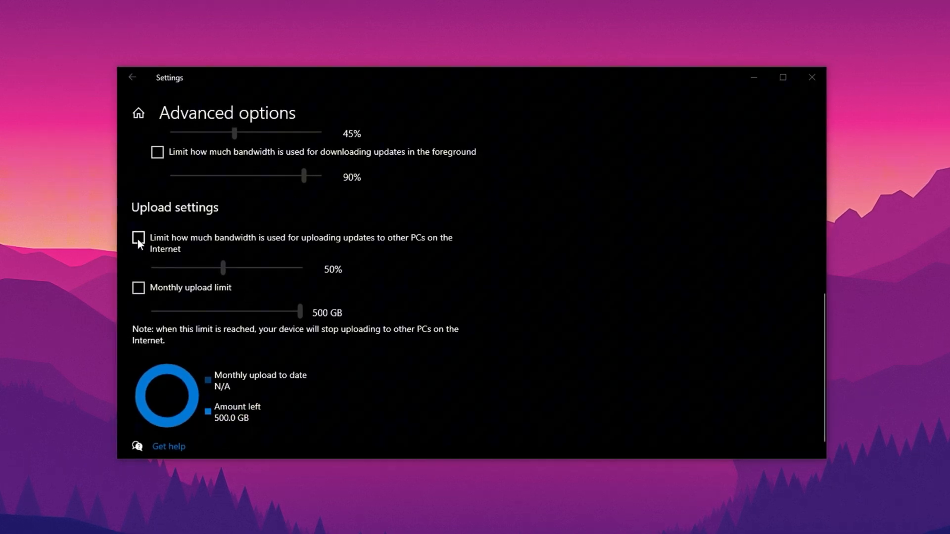
{"action": "left_click", "coordinate": [138, 237]}
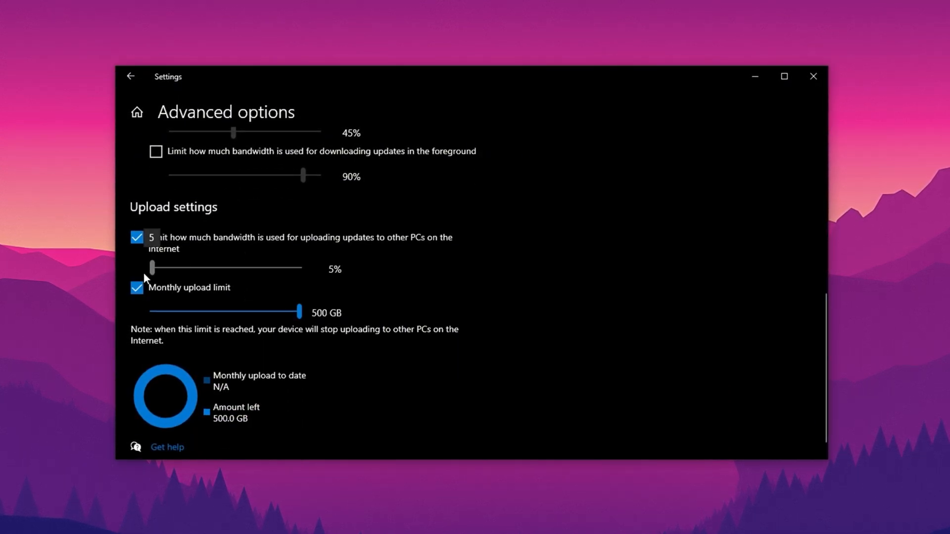
{"action": "left_click_drag", "start_coordinate": [298, 311], "coordinate": [150, 312]}
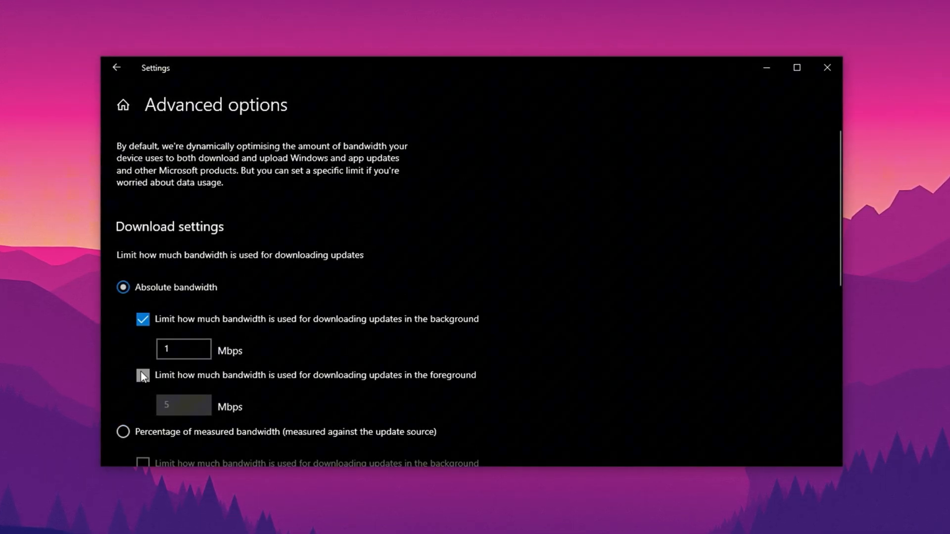
- Limit downloads by percentage of measured bandwidth, foreground limit on and background lowered to 5%
{"action": "left_click", "coordinate": [142, 376]}
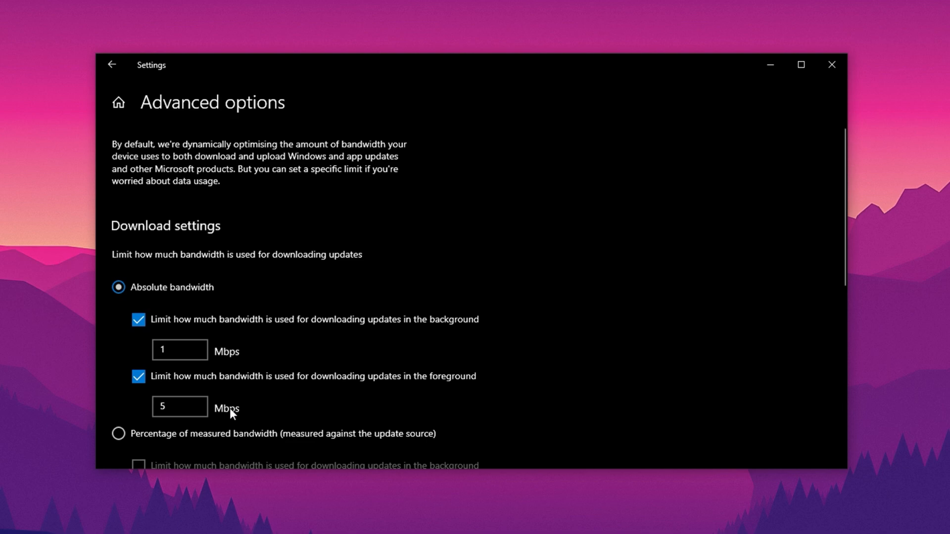
{"action": "scroll", "scroll_direction": "down", "scroll_amount": 3}
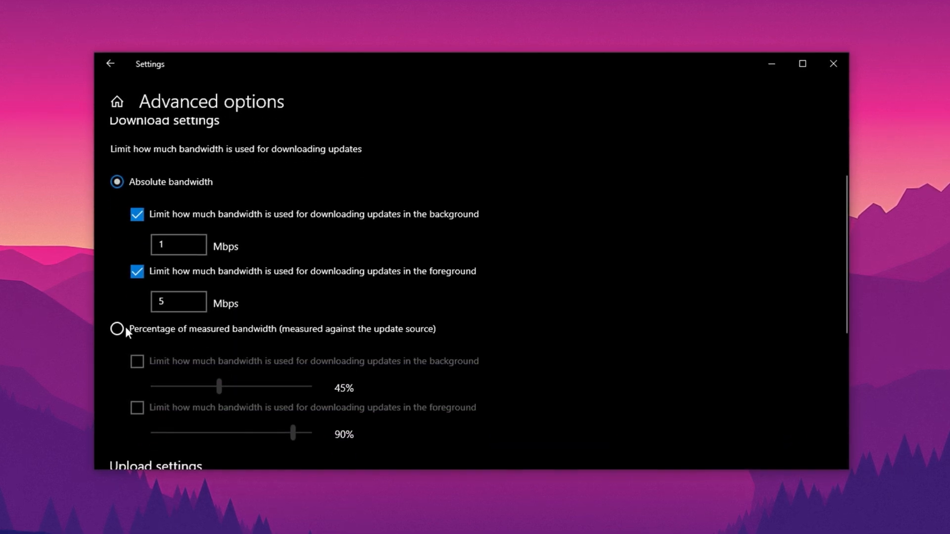
{"action": "left_click", "coordinate": [116, 329]}
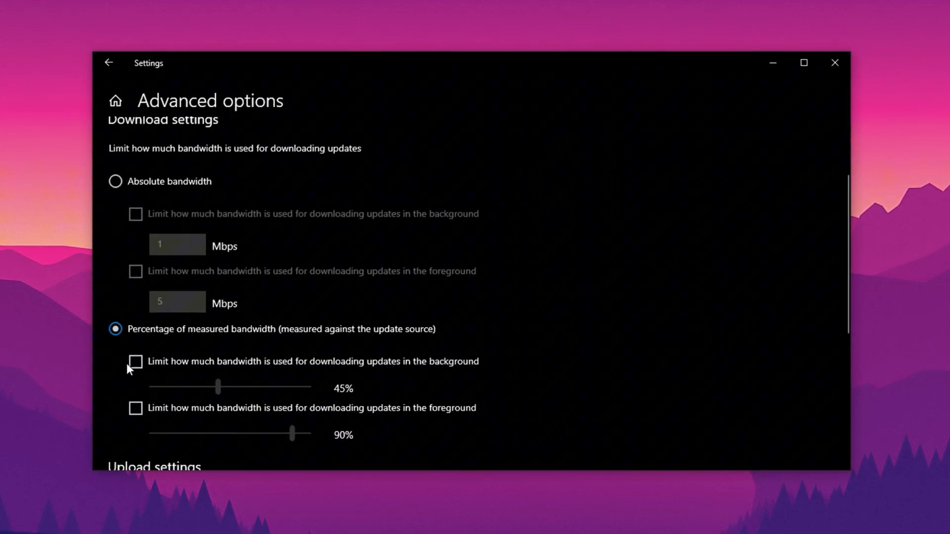
{"action": "left_click", "coordinate": [134, 361]}
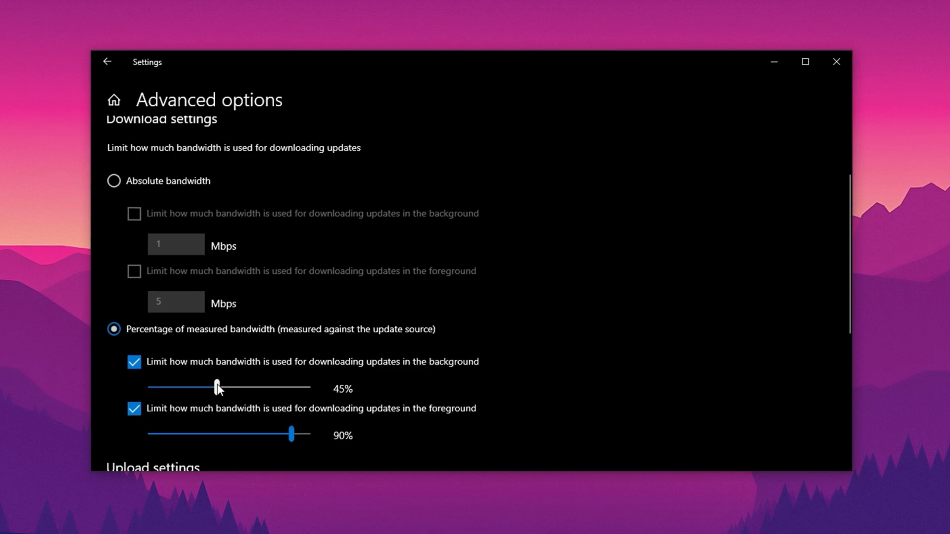
{"action": "left_click_drag", "start_coordinate": [217, 386], "coordinate": [149, 387]}
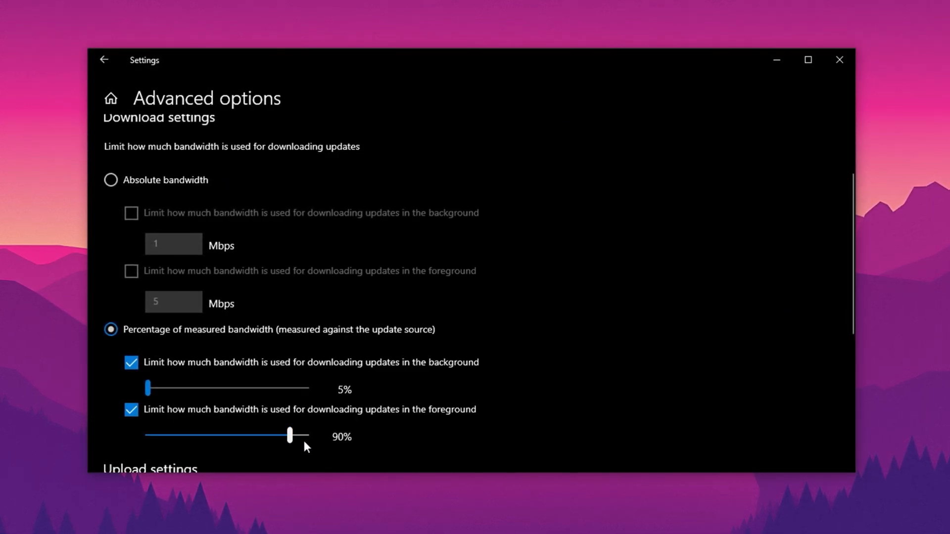
{"action": "mouse_move", "coordinate": [271, 454]}
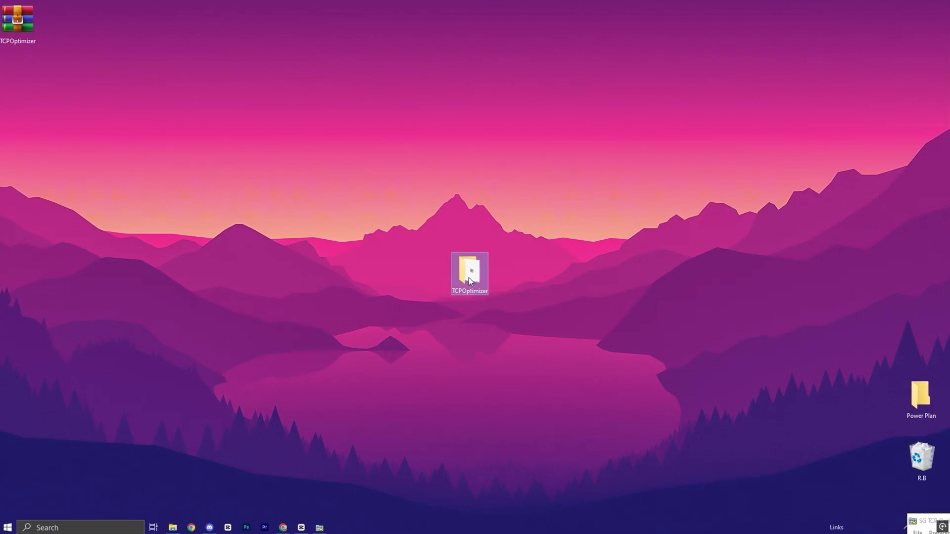
- Open the TCPOptimizer folder on the desktop and run TCPOptimizer.exe
{"action": "double_click", "coordinate": [470, 274]}
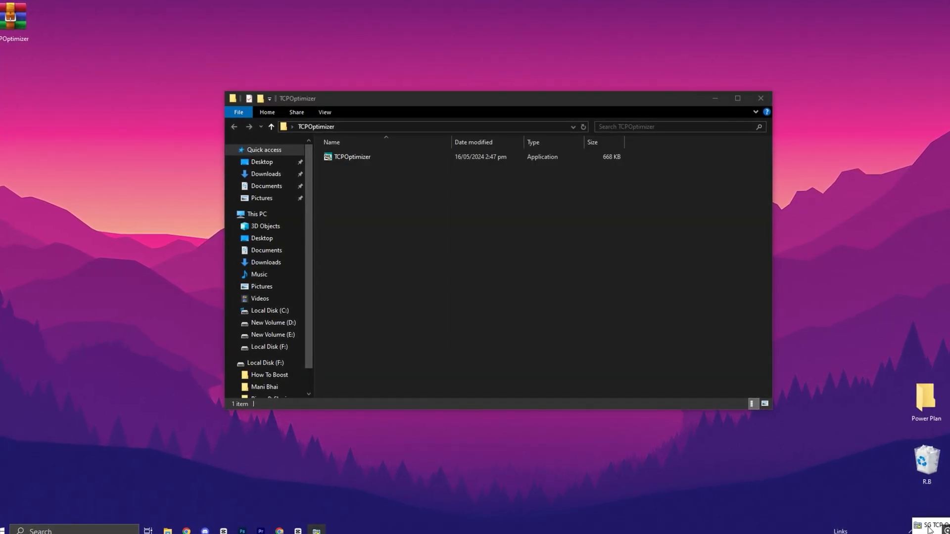
{"action": "left_click", "coordinate": [486, 248]}
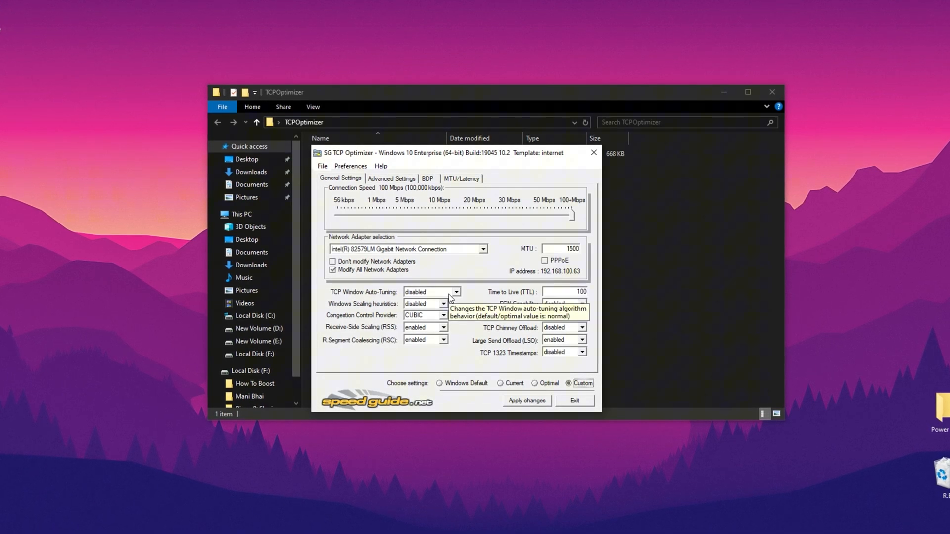
- Keep Window Auto-Tuning disabled, set congestion provider ctcp, disable RSC, and set TTL to 64
{"action": "left_click", "coordinate": [456, 292]}
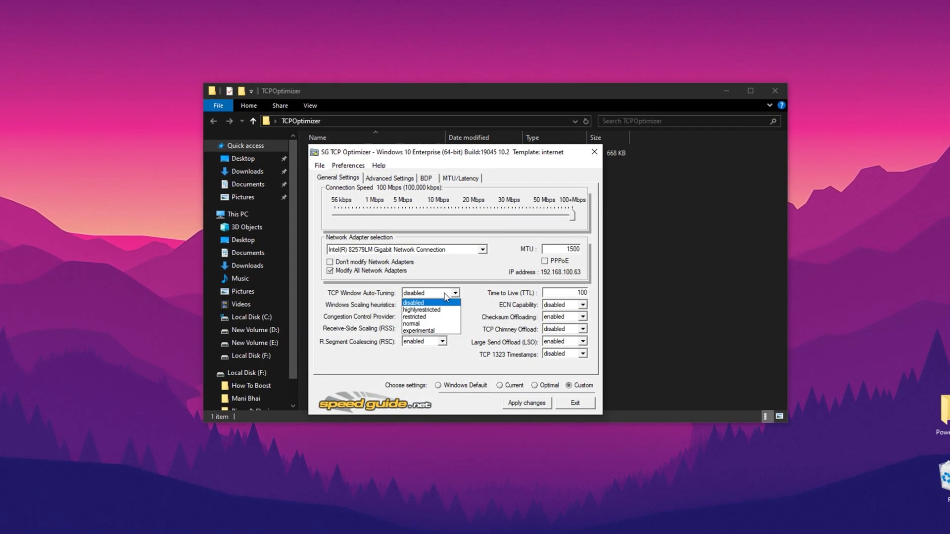
{"action": "left_click", "coordinate": [413, 302]}
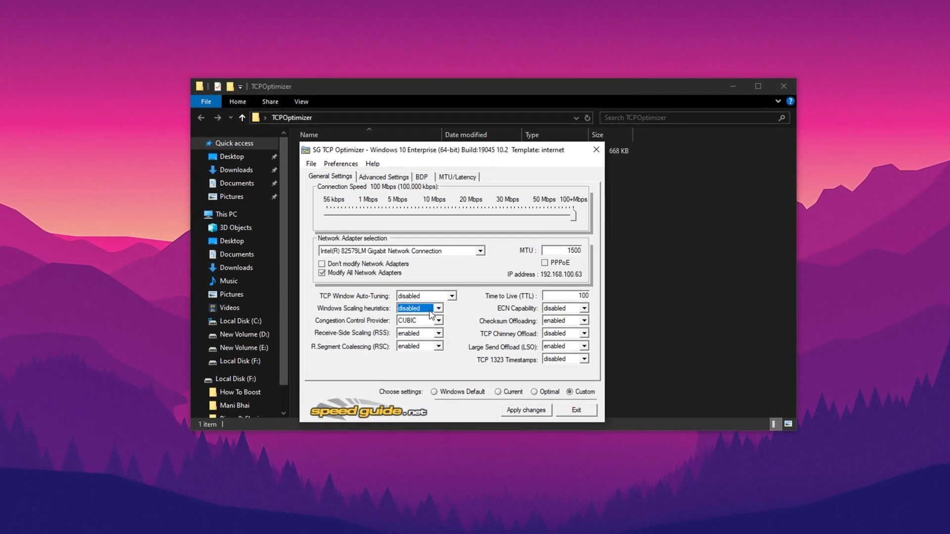
{"action": "mouse_move", "coordinate": [419, 310]}
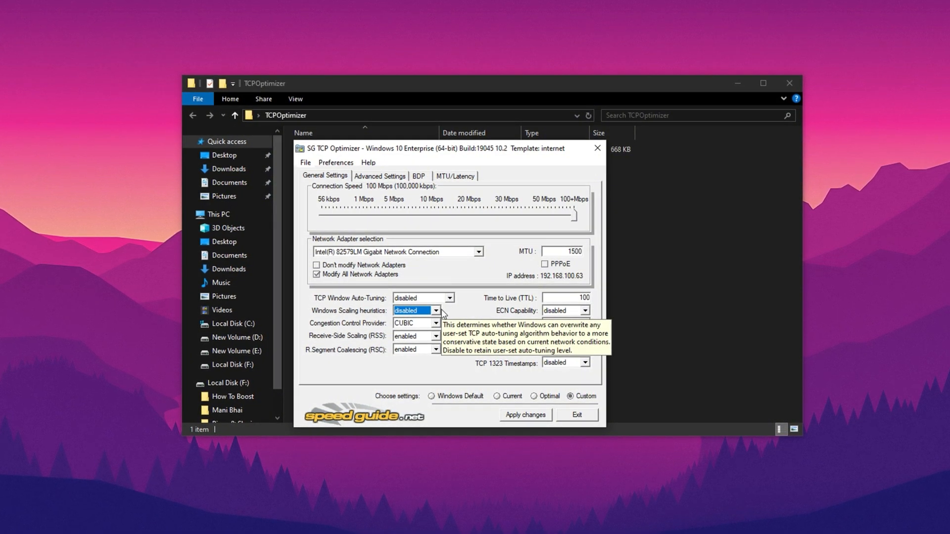
{"action": "left_click", "coordinate": [434, 325]}
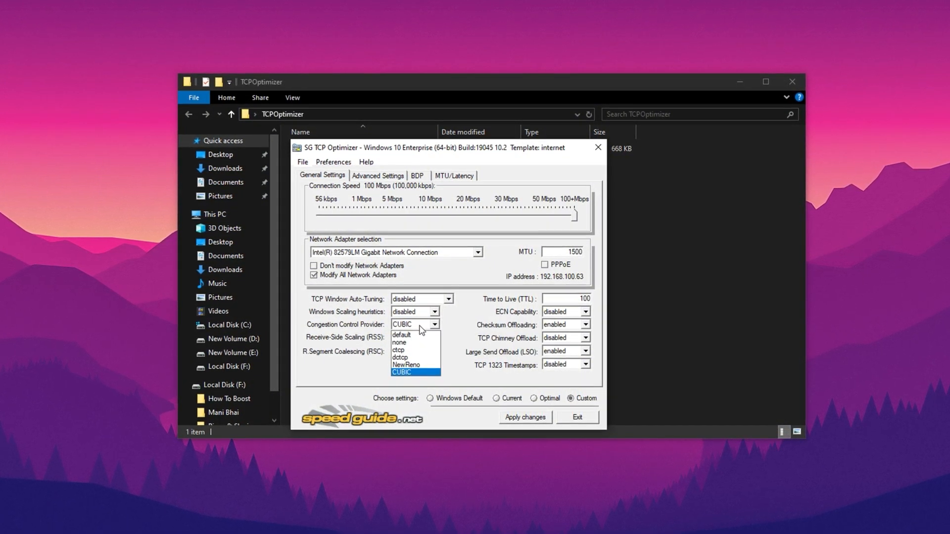
{"action": "left_click", "coordinate": [399, 350]}
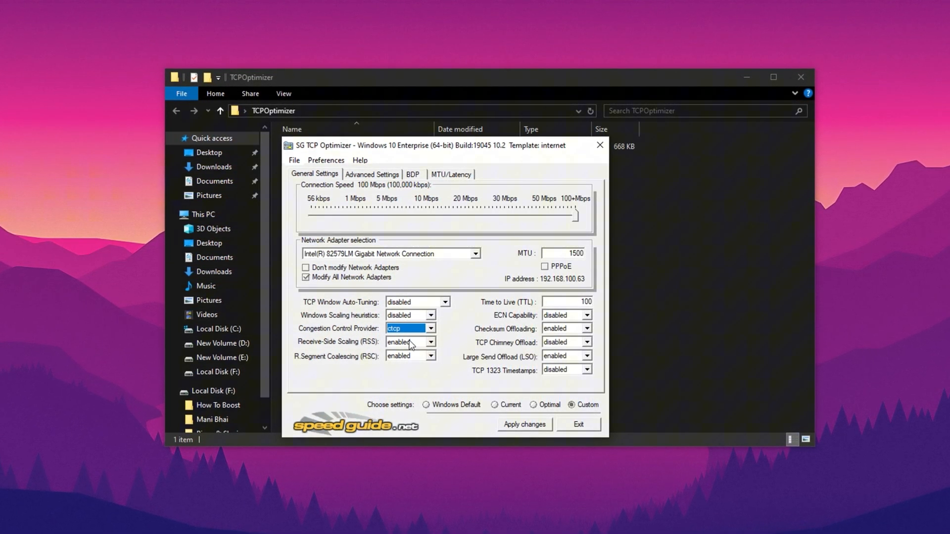
{"action": "left_click", "coordinate": [429, 343]}
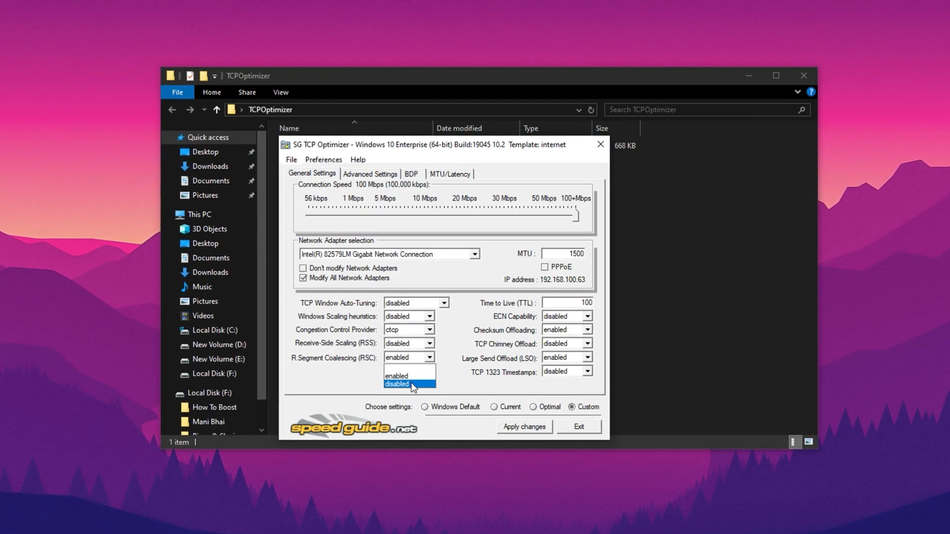
{"action": "left_click", "coordinate": [396, 384]}
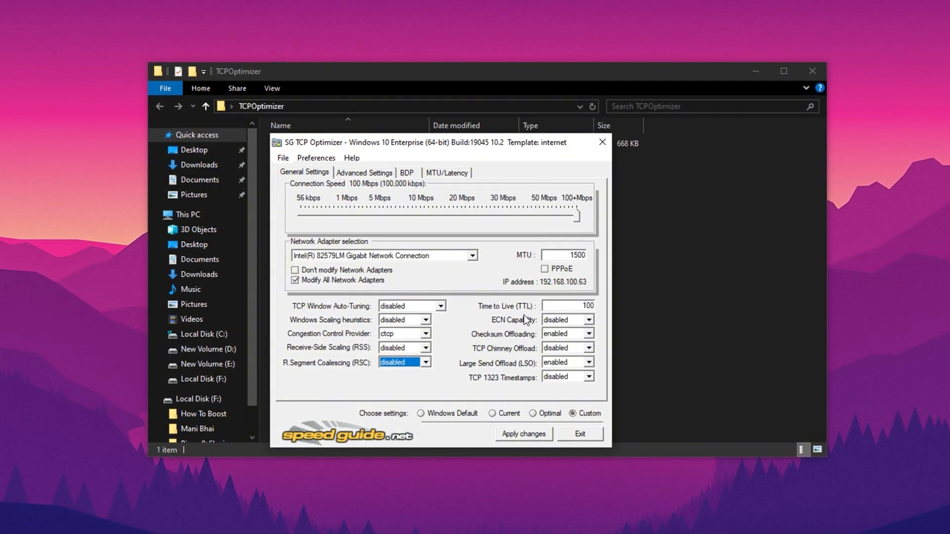
{"action": "type", "text": "64"}
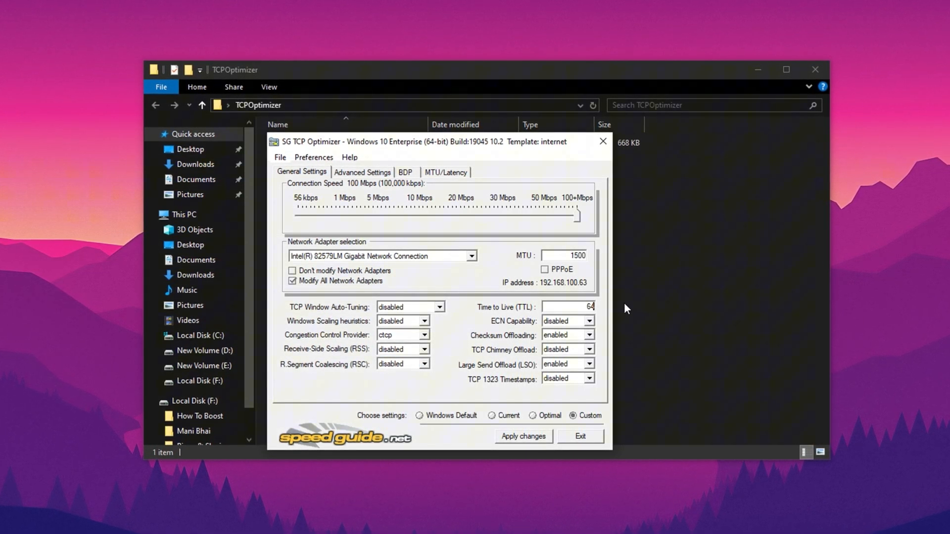
{"action": "mouse_move", "coordinate": [591, 336]}
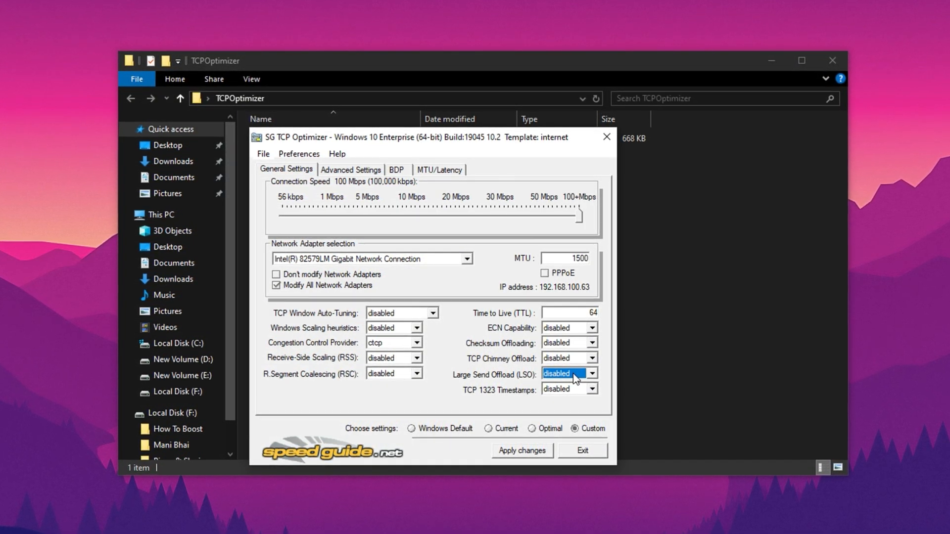
- Set MaxConnectionsPer1_0Server to 10, leave NetworkThrottlingIndex disabled and set SystemResponsiveness to gaming: 0
{"action": "left_click", "coordinate": [350, 170]}
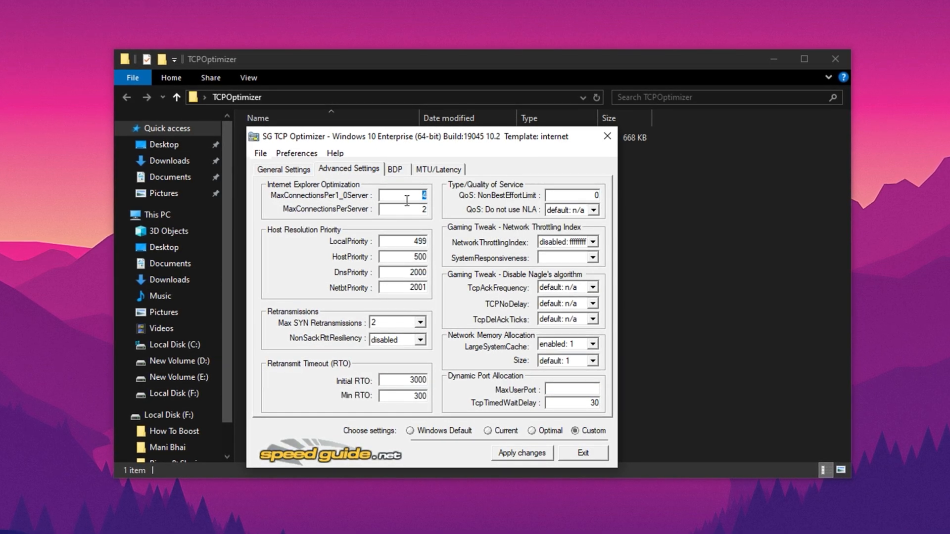
{"action": "type", "text": "10"}
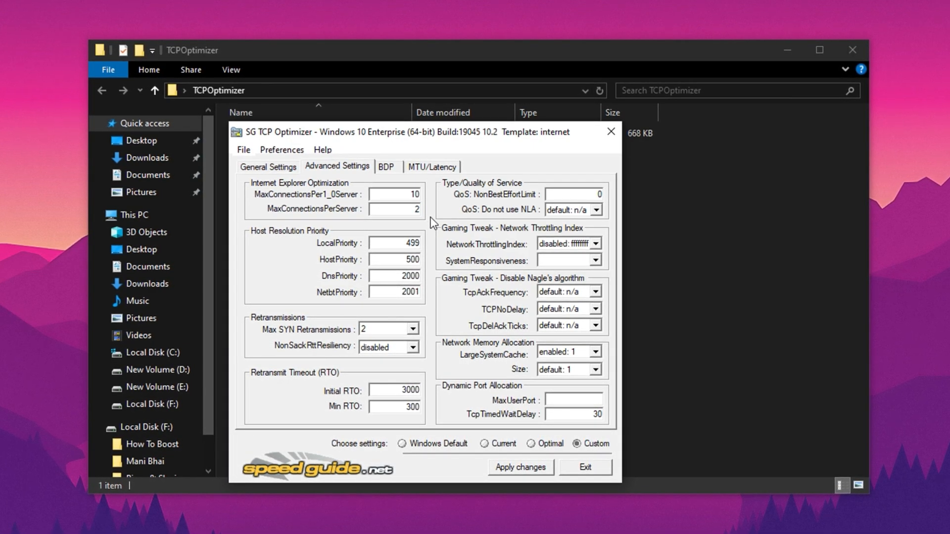
{"action": "left_click", "coordinate": [599, 244]}
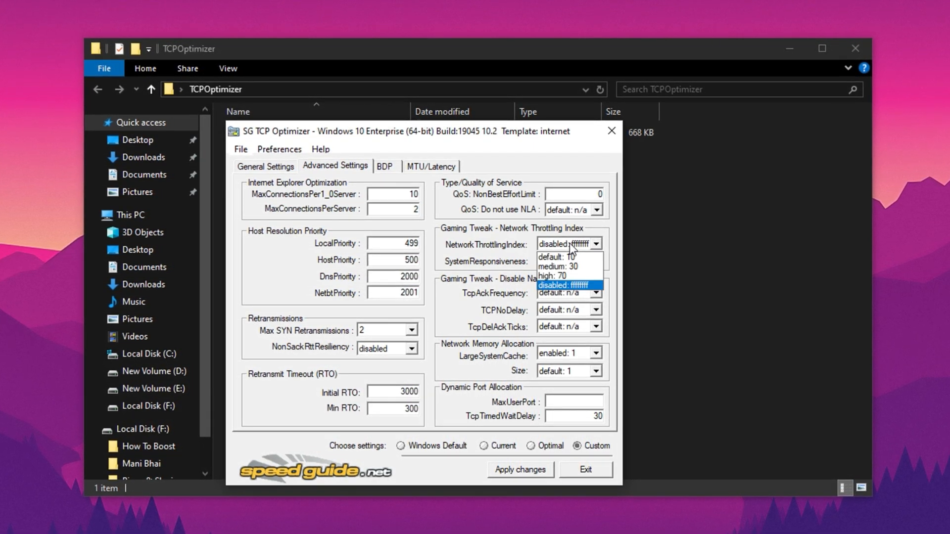
{"action": "left_click", "coordinate": [596, 261]}
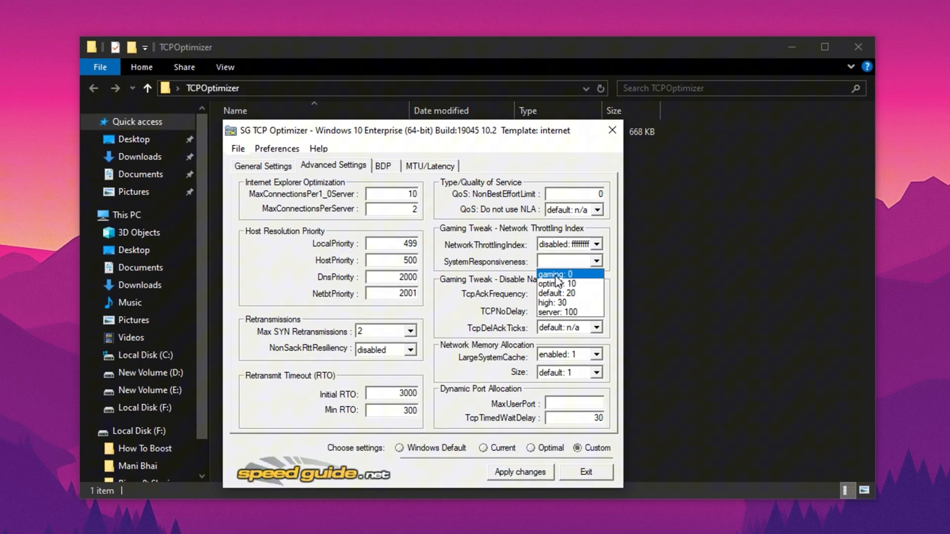
{"action": "left_click", "coordinate": [553, 274]}
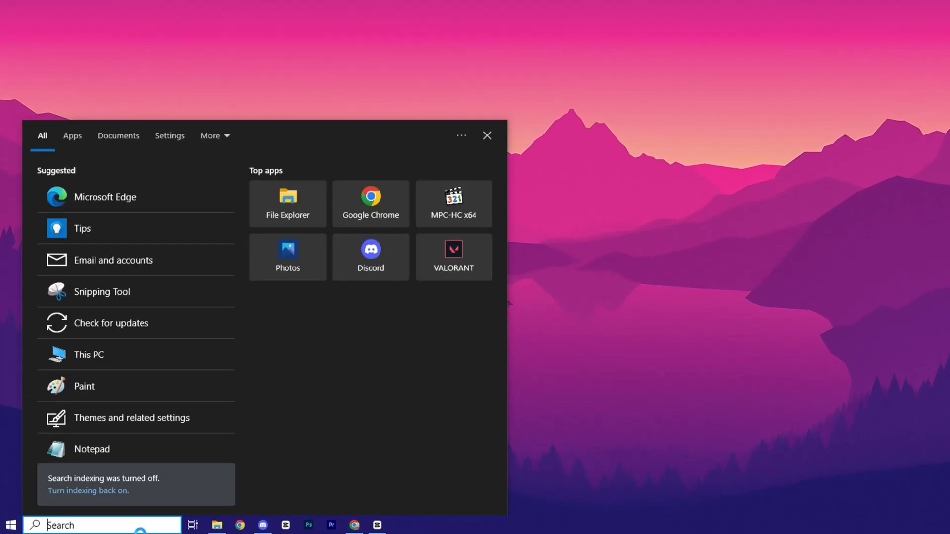
- Search Windows for 'notepad', then start a new search for 'background apps'
{"action": "type", "text": "notepad"}
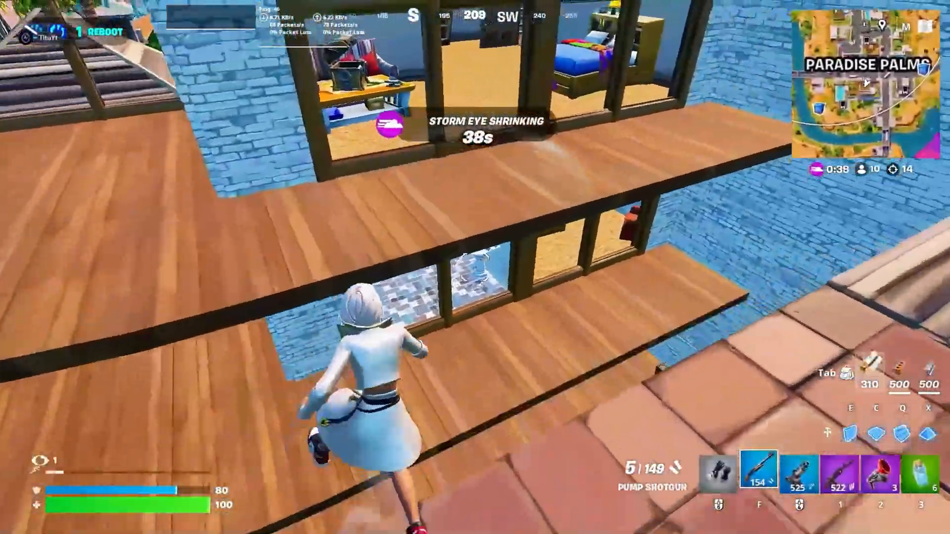
{"action": "left_click", "coordinate": [9, 524]}
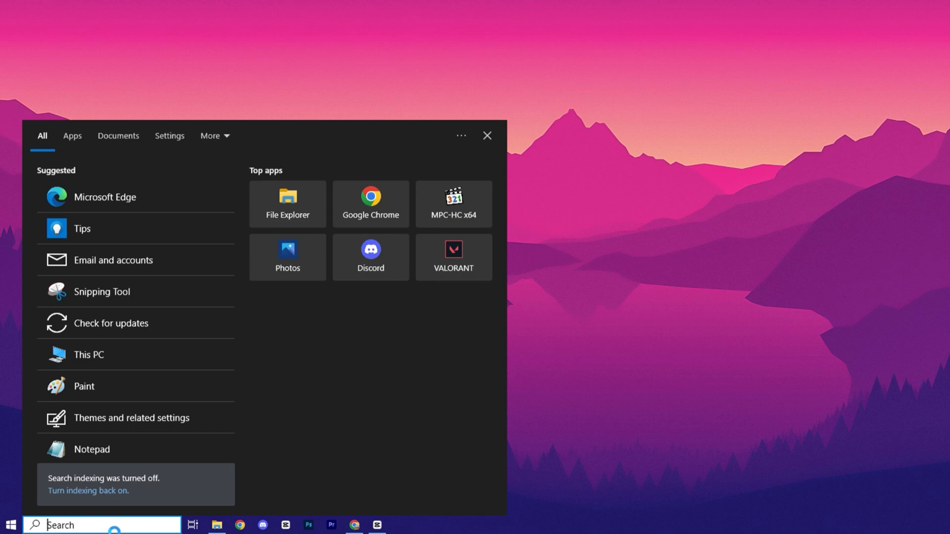
{"action": "type", "text": "background apps"}
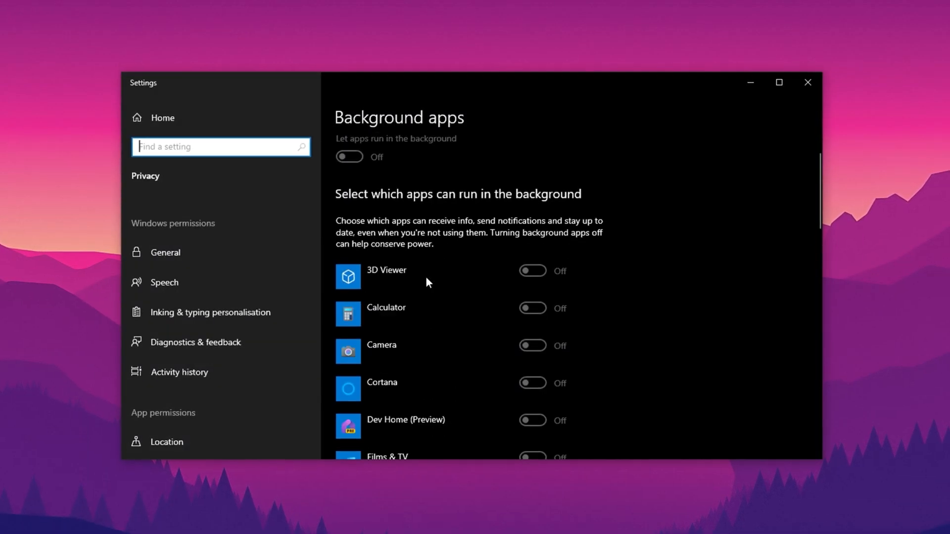
- Scroll through the Background apps list confirming every app down to WhatsApp is switched off
{"action": "scroll", "scroll_direction": "down", "scroll_amount": 3}
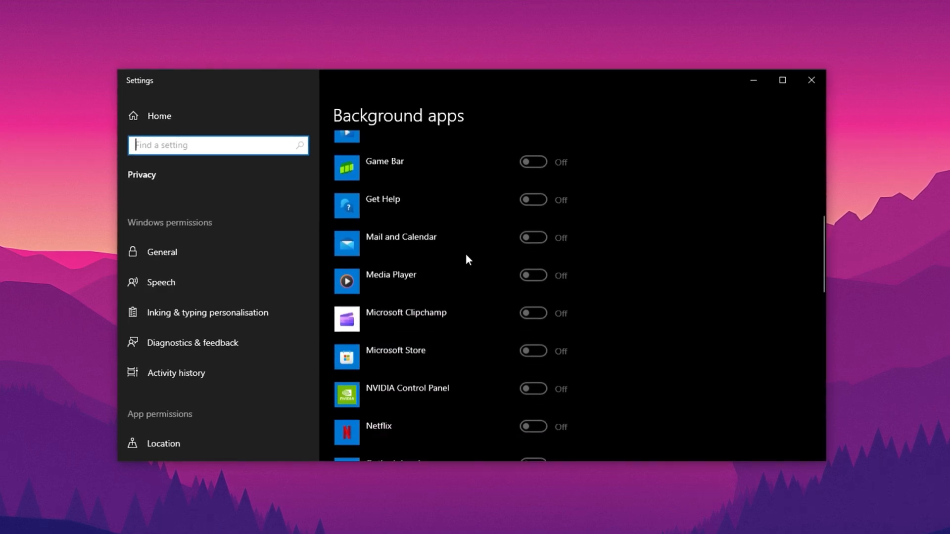
{"action": "scroll", "scroll_direction": "down", "scroll_amount": 3}
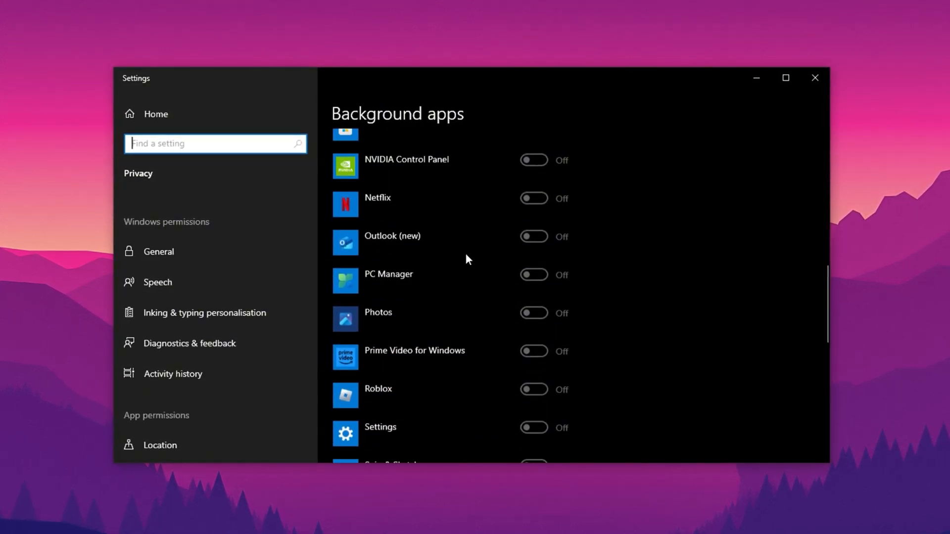
{"action": "scroll", "scroll_direction": "down", "scroll_amount": 3}
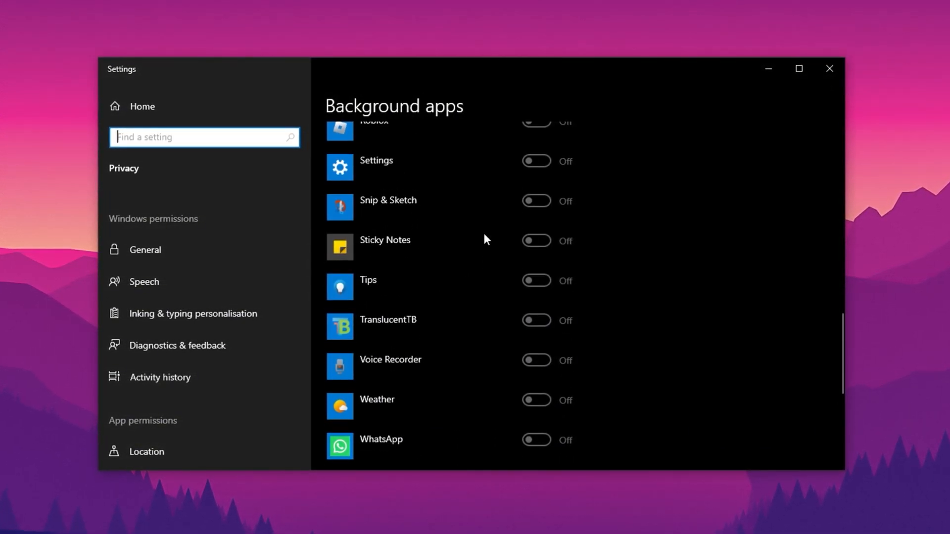
{"action": "scroll", "scroll_direction": "down", "scroll_amount": 3}
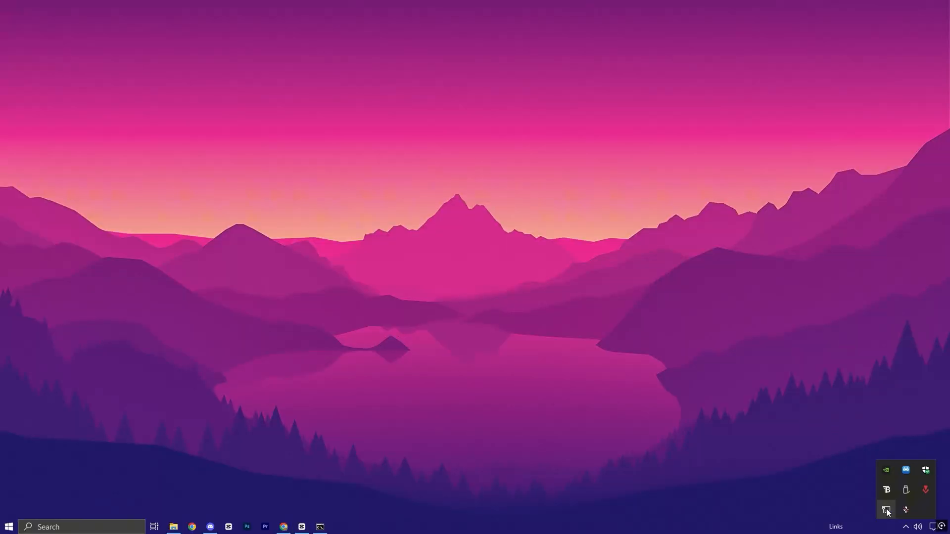
- From the tray network icon reach Network Connections and bring up the Ethernet adapter's Properties
{"action": "left_click", "coordinate": [886, 510]}
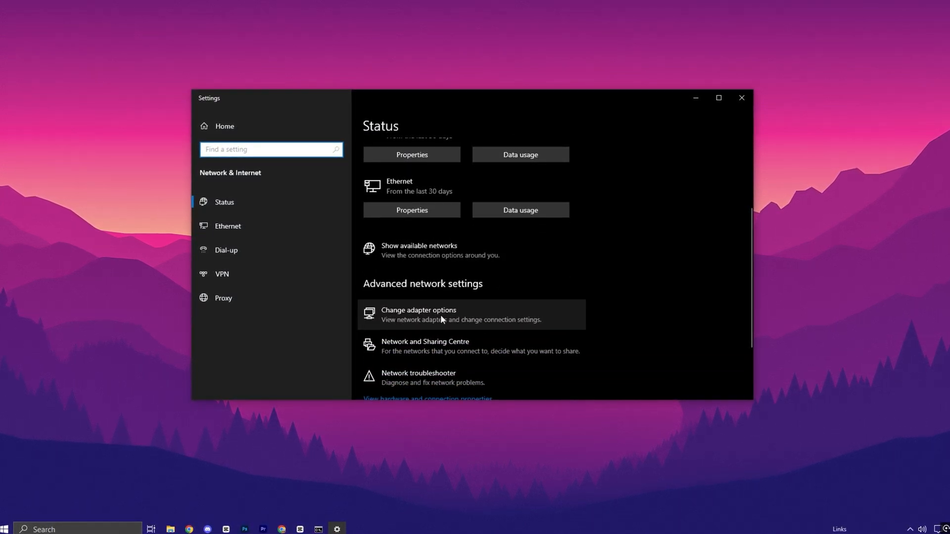
{"action": "left_click", "coordinate": [418, 315]}
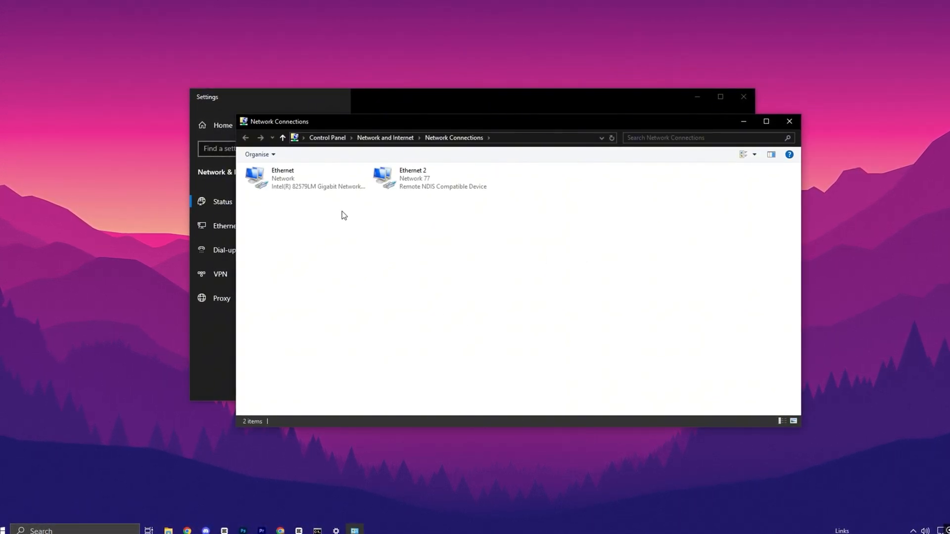
{"action": "left_click", "coordinate": [297, 178]}
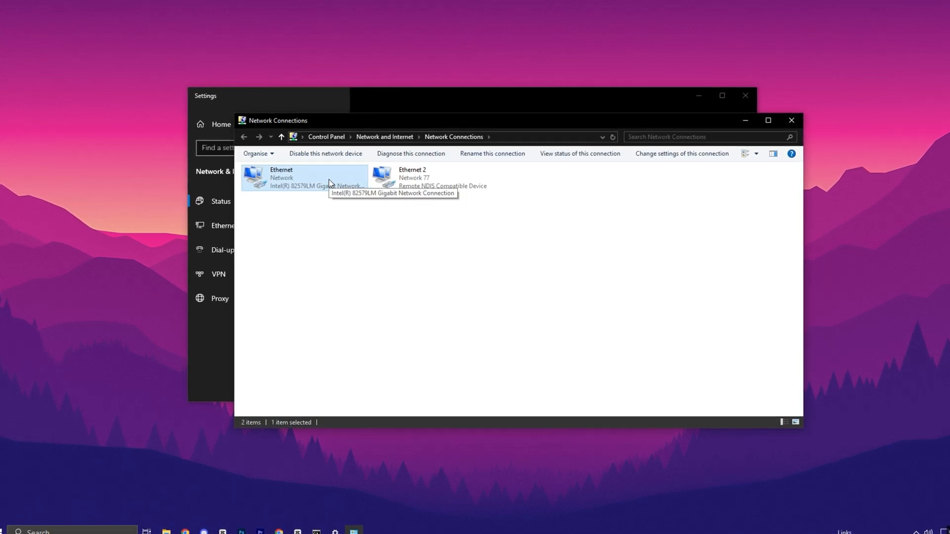
{"action": "right_click", "coordinate": [303, 179]}
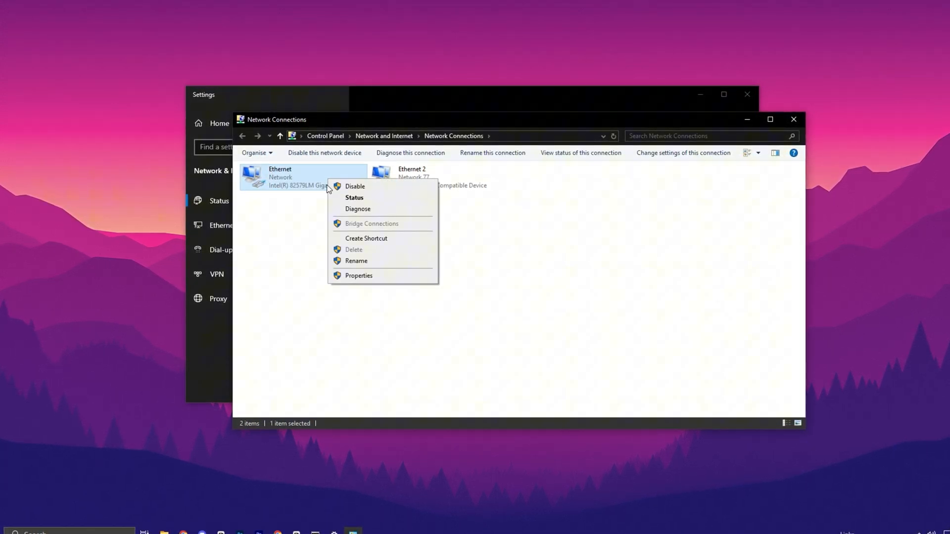
{"action": "mouse_move", "coordinate": [358, 279]}
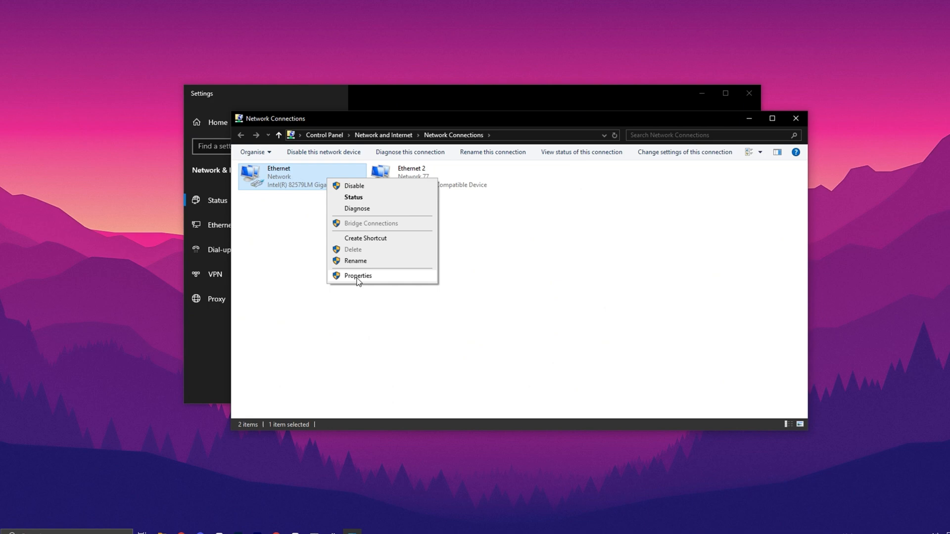
{"action": "left_click", "coordinate": [357, 276]}
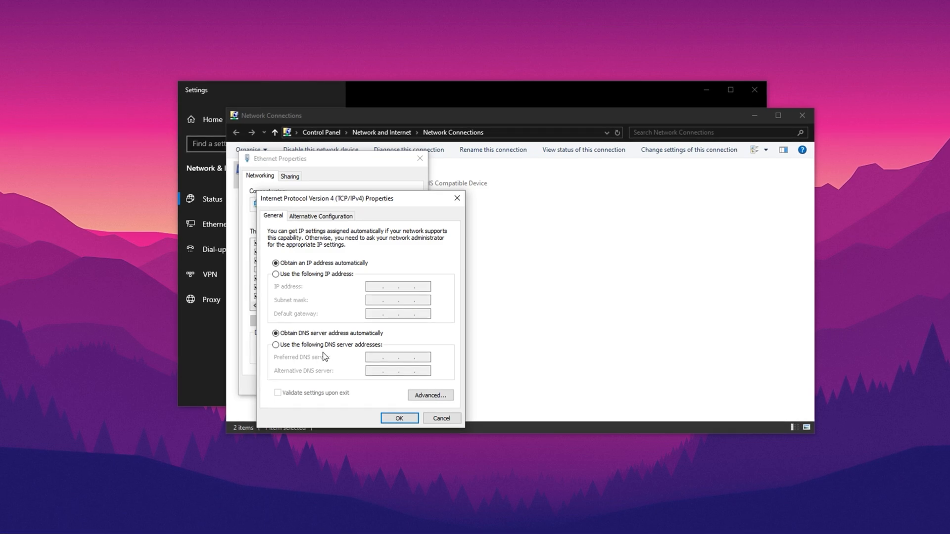
- Switch IPv4 to manual DNS with 8.8.8.8 preferred and 1.1.1.1 alternate, and confirm
{"action": "left_click", "coordinate": [276, 345]}
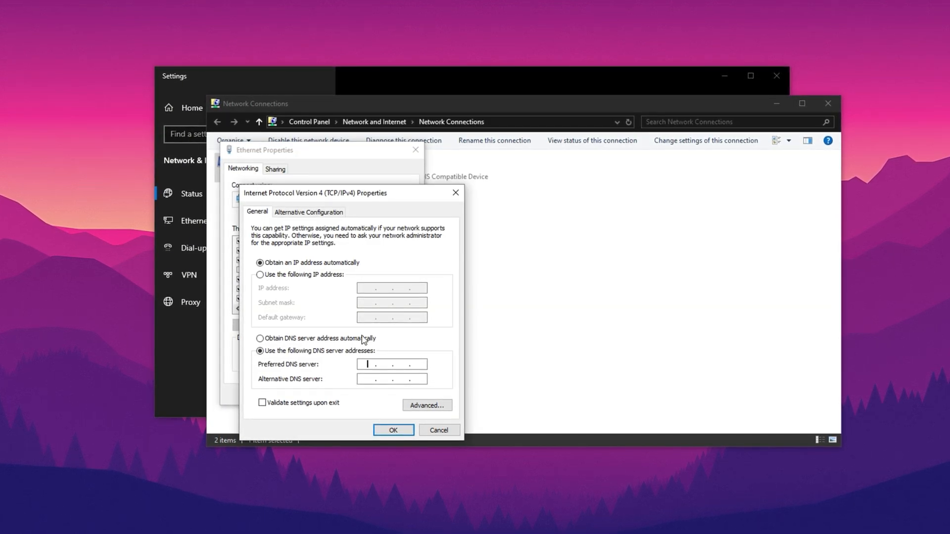
{"action": "type", "text": "8.8.8.8"}
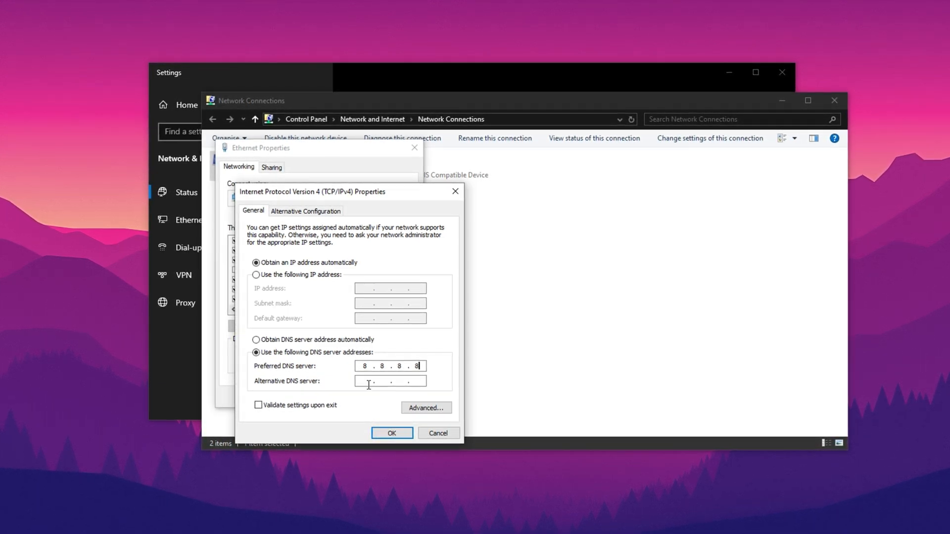
{"action": "type", "text": "1.1.1"}
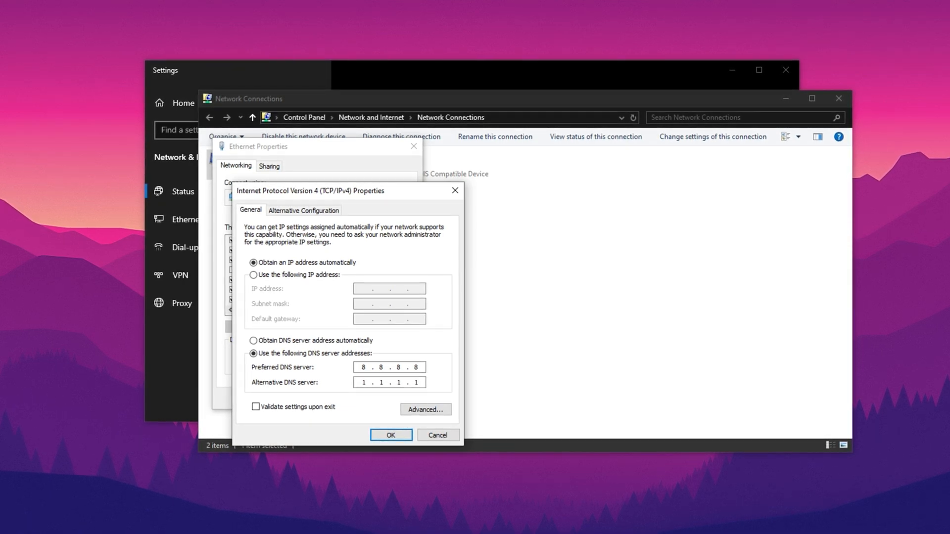
{"action": "left_click", "coordinate": [390, 435]}
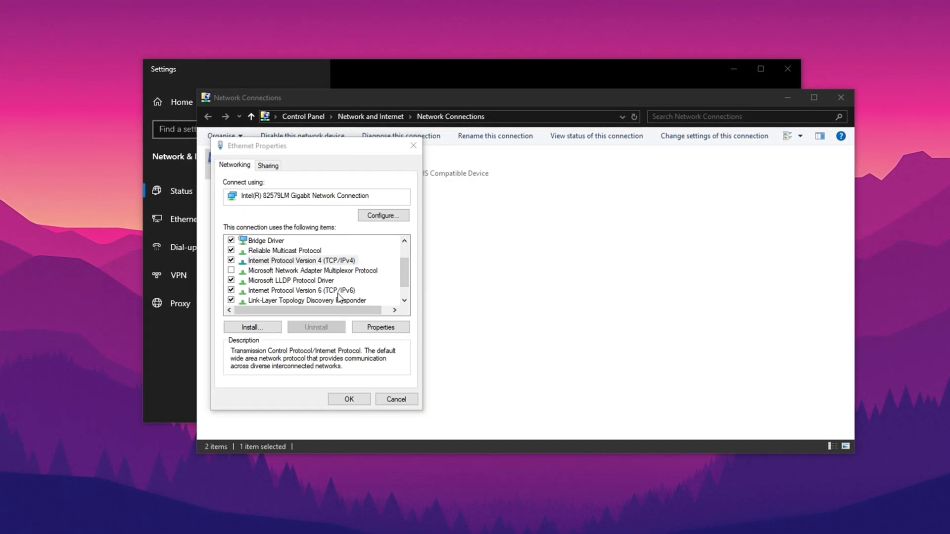
- In the Intel adapter's Advanced properties, set Flow Control to Disabled
{"action": "left_click", "coordinate": [302, 260]}
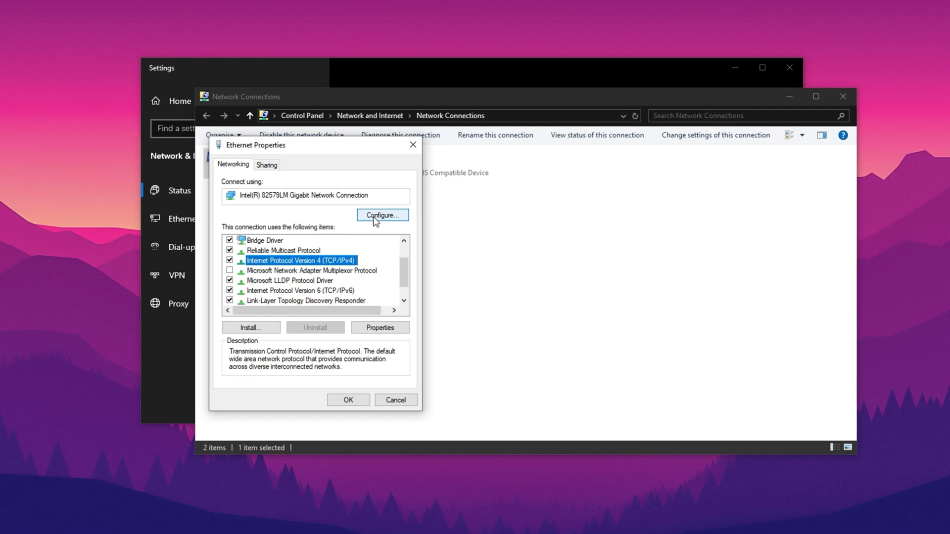
{"action": "left_click", "coordinate": [381, 215]}
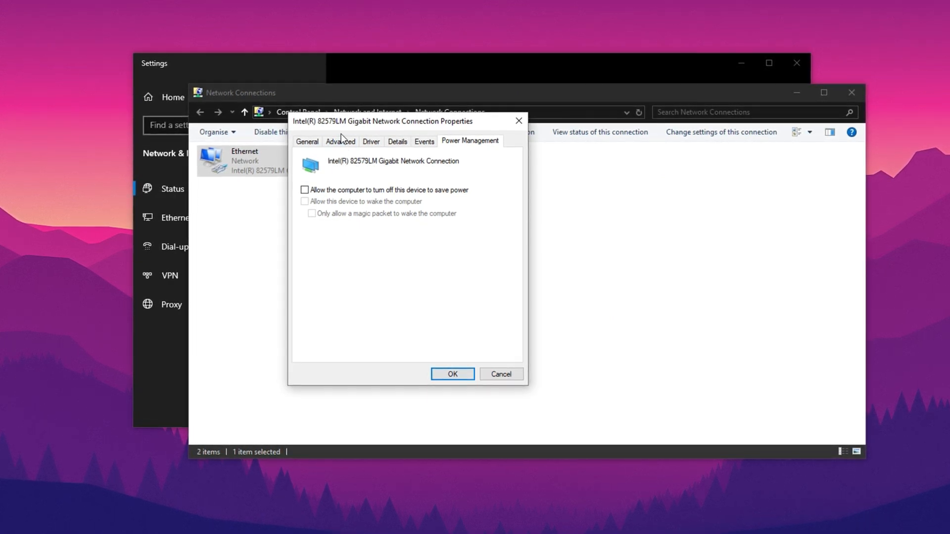
{"action": "left_click", "coordinate": [340, 141]}
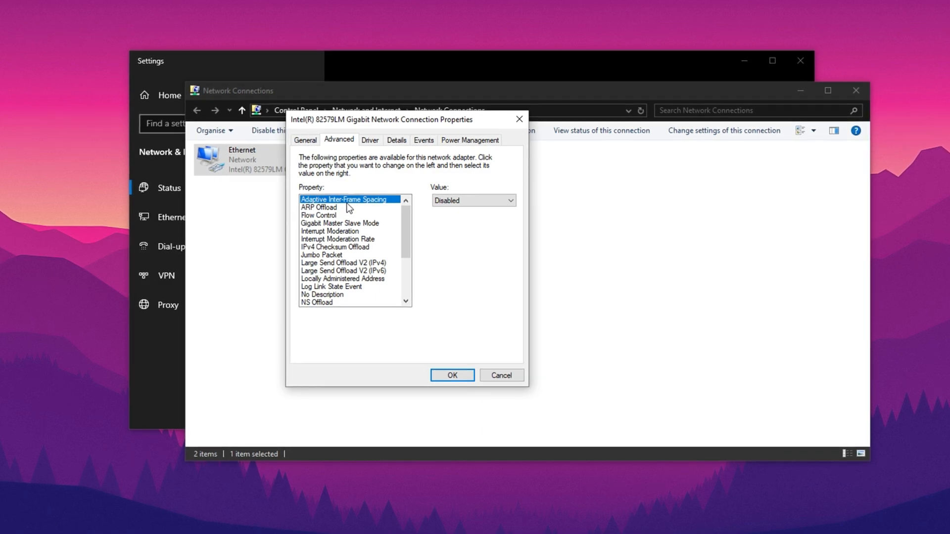
{"action": "left_click", "coordinate": [318, 207]}
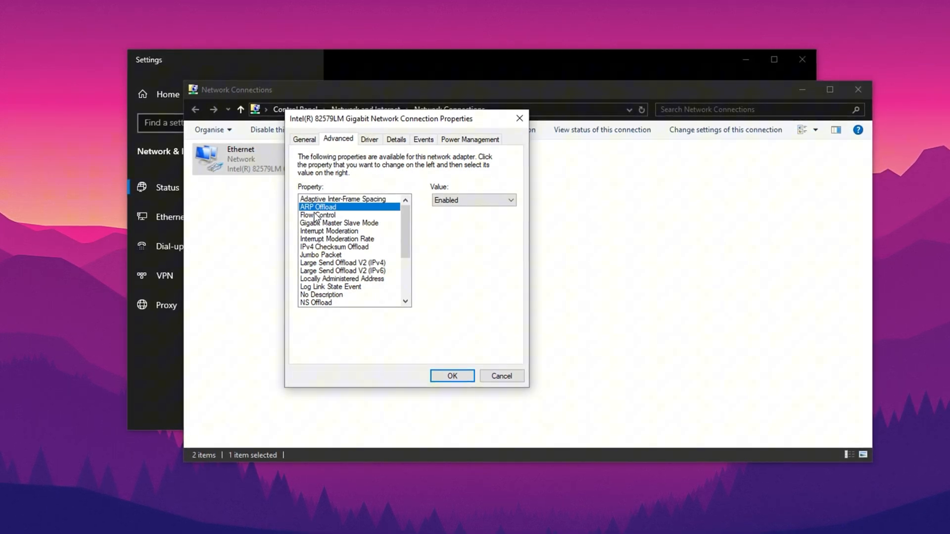
{"action": "left_click", "coordinate": [318, 216]}
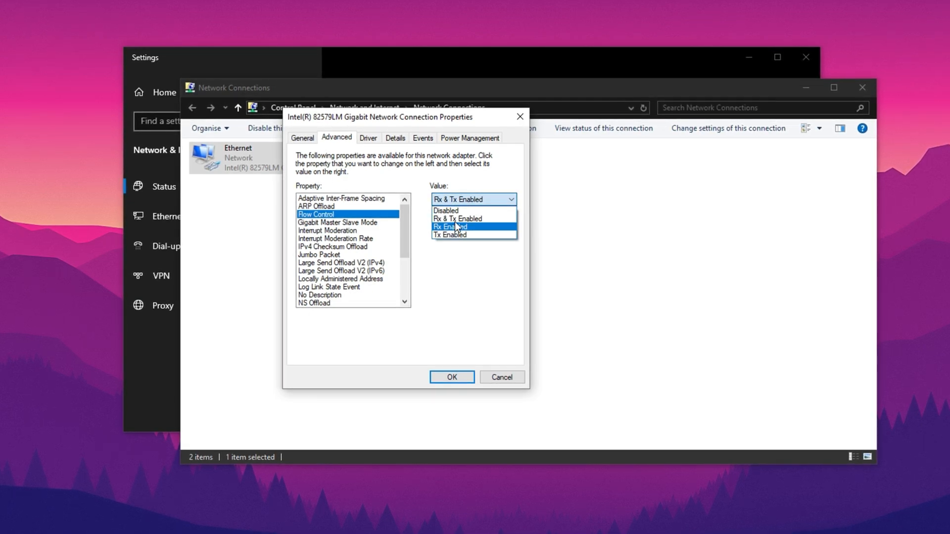
{"action": "left_click", "coordinate": [445, 210]}
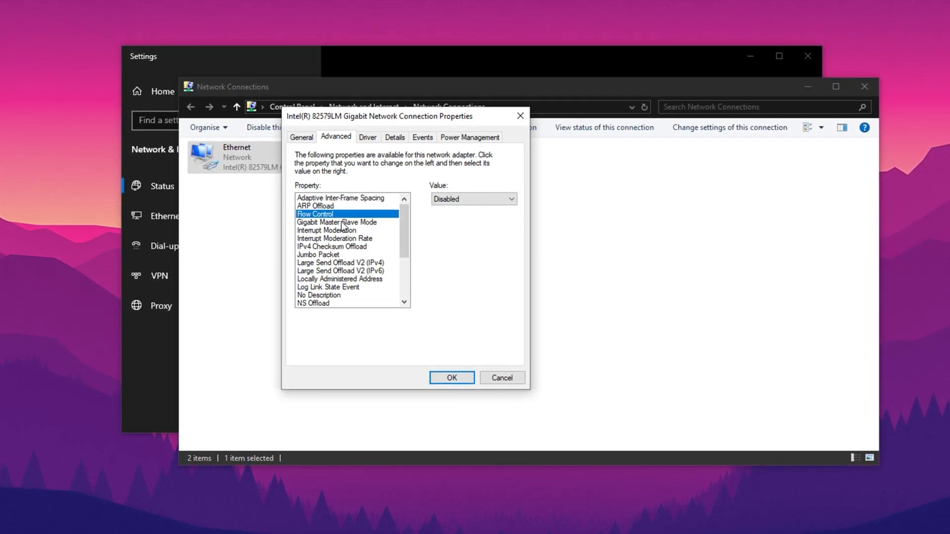
- Step through Interrupt Moderation, IPv4 Checksum Offload and neighbouring properties, adjusting Interrupt Moderation Rate
{"action": "left_click", "coordinate": [336, 222]}
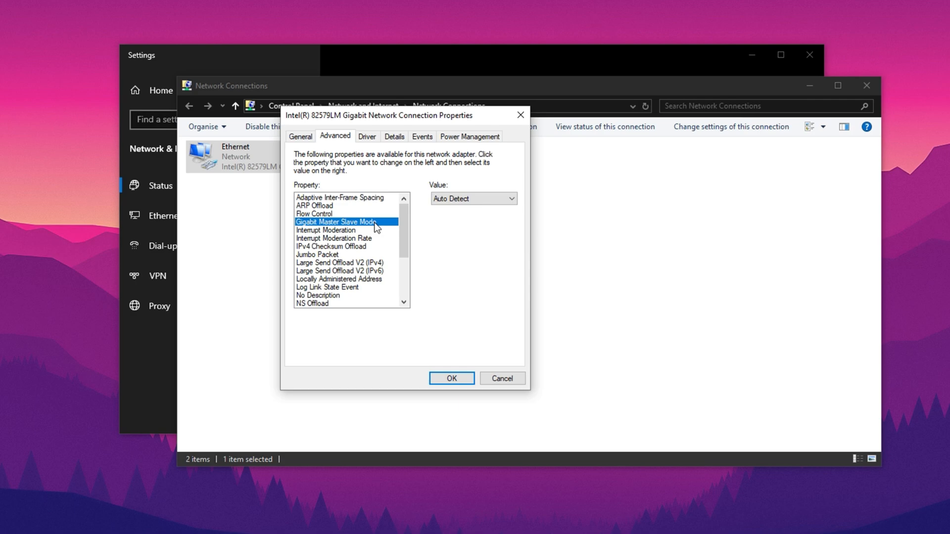
{"action": "mouse_move", "coordinate": [339, 226]}
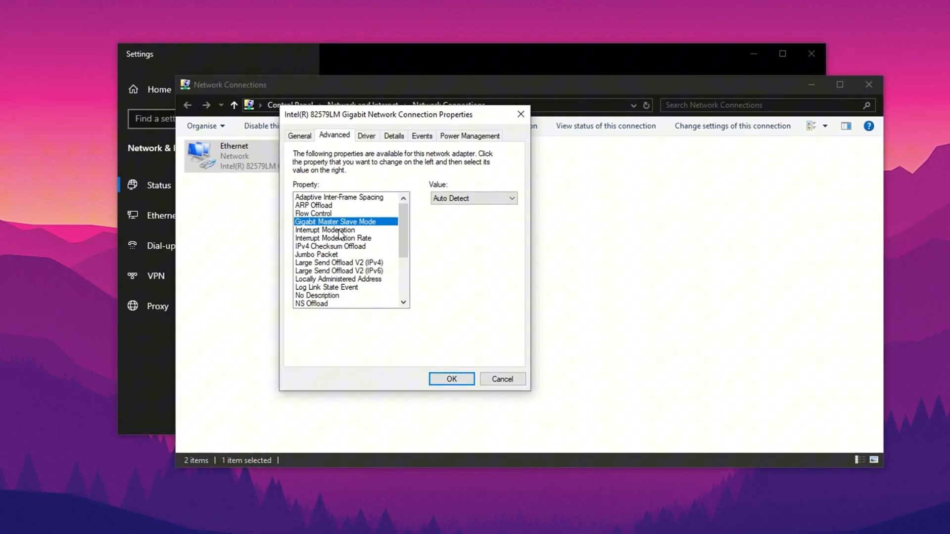
{"action": "left_click", "coordinate": [325, 229]}
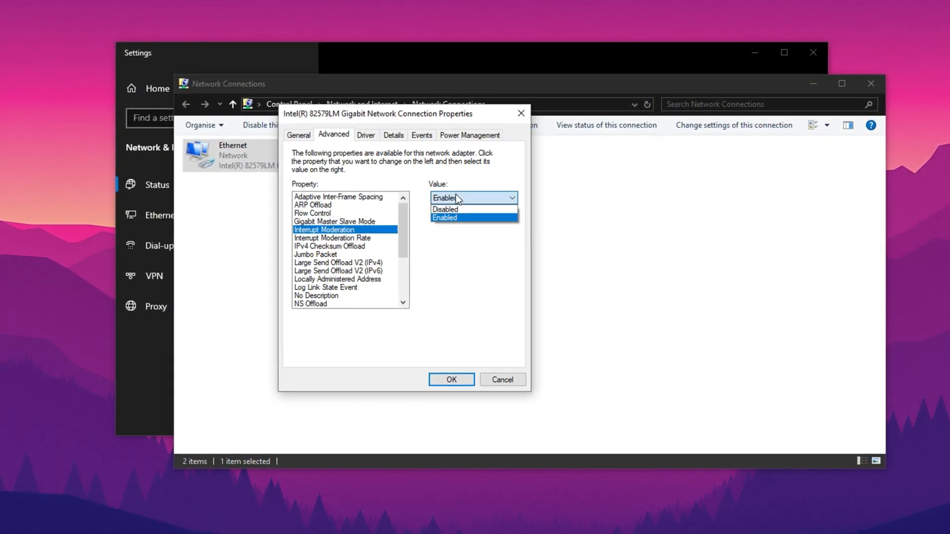
{"action": "left_click", "coordinate": [331, 238]}
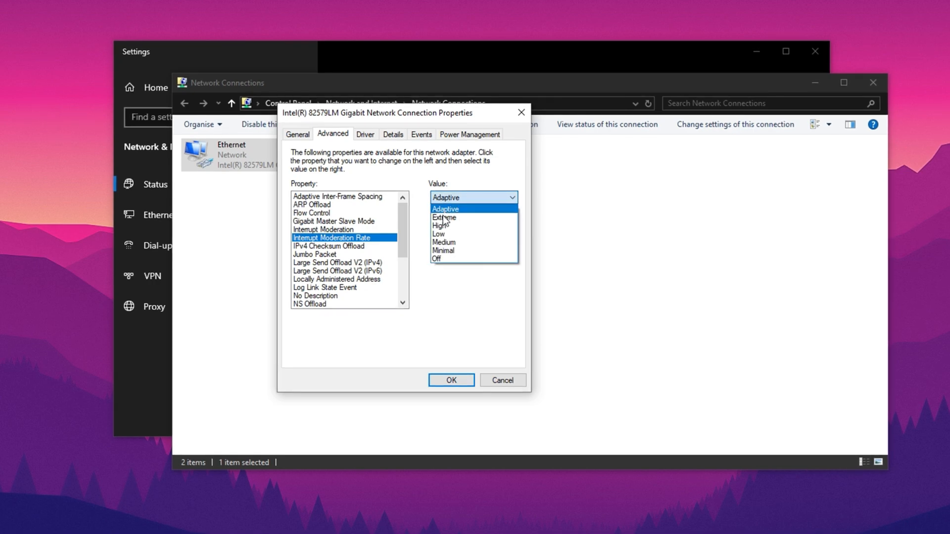
{"action": "left_click", "coordinate": [329, 246]}
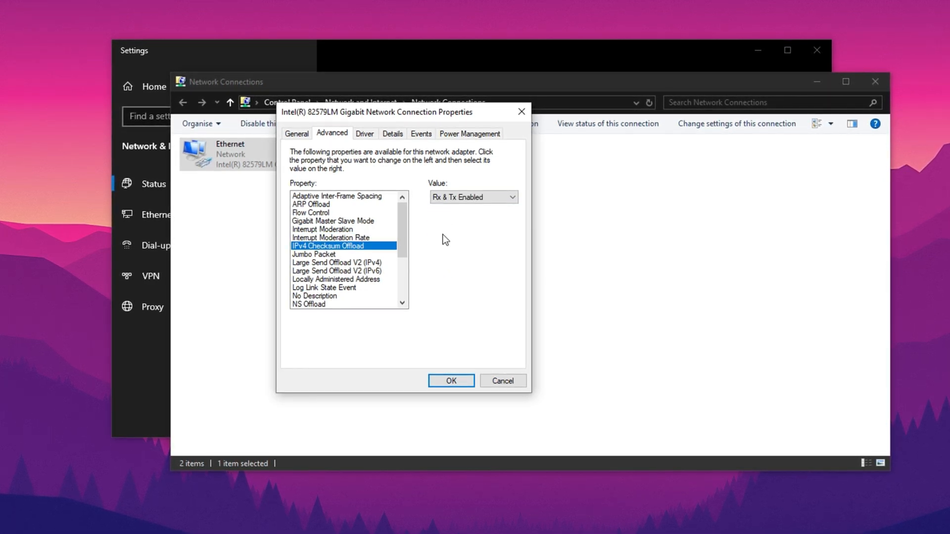
{"action": "left_click", "coordinate": [337, 262]}
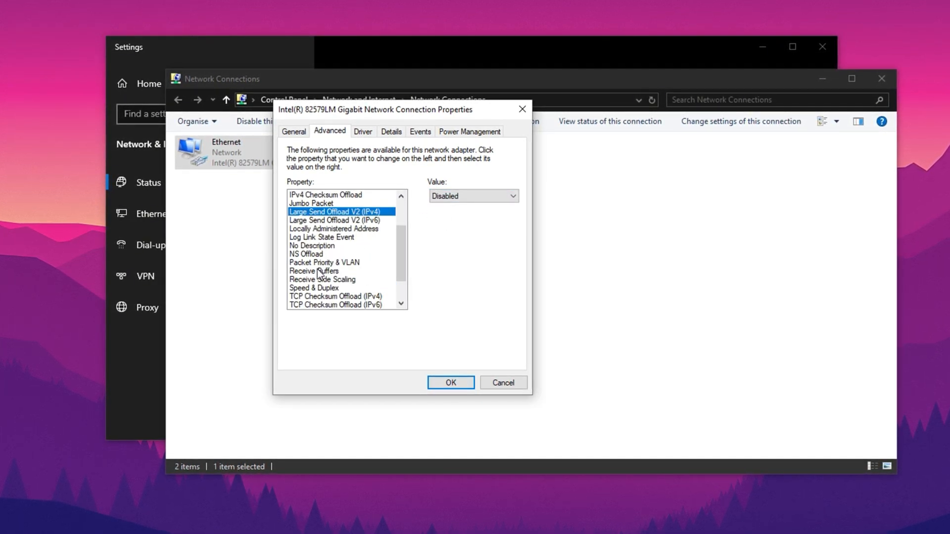
{"action": "left_click", "coordinate": [314, 271]}
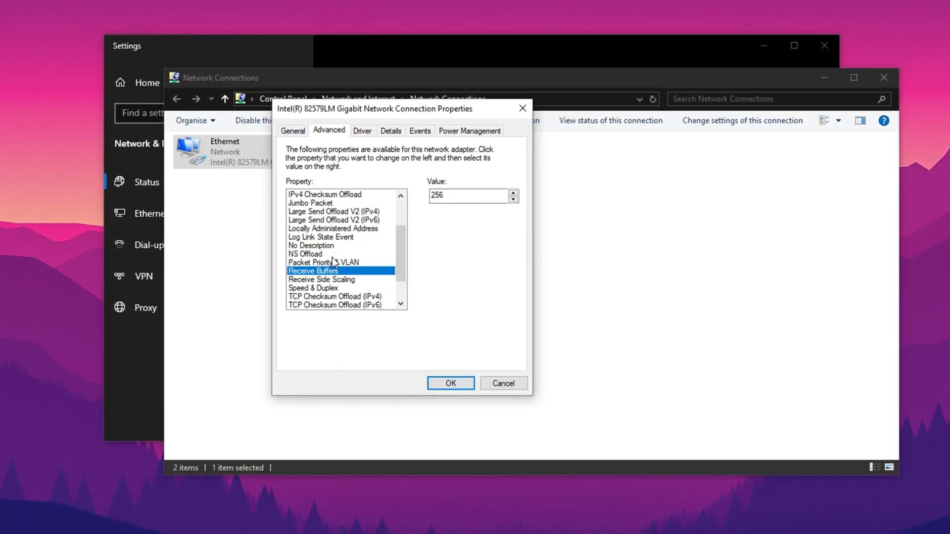
{"action": "left_click", "coordinate": [323, 262]}
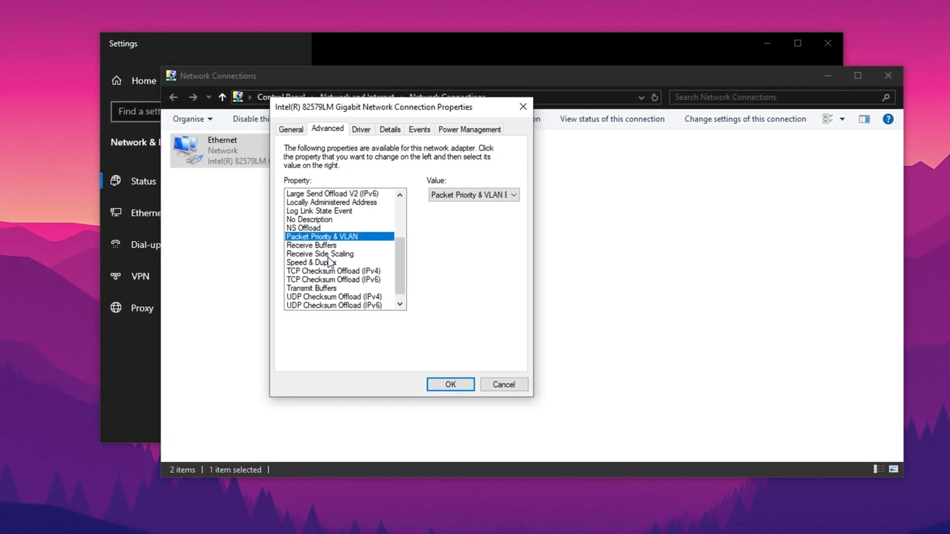
{"action": "left_click", "coordinate": [311, 263]}
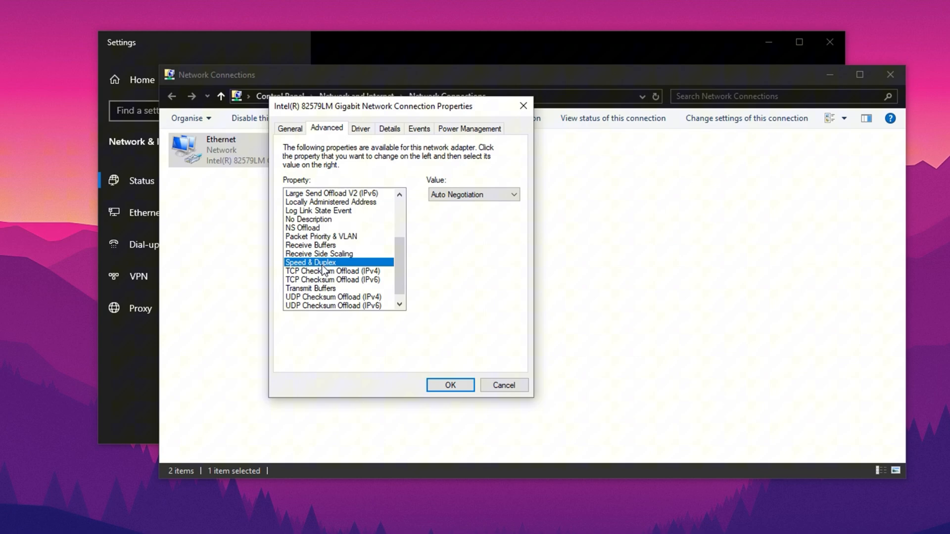
- Disable TCP Checksum Offload (IPv4), TCP Checksum Offload (IPv6) and UDP Checksum Offload (IPv6)
{"action": "left_click", "coordinate": [333, 271]}
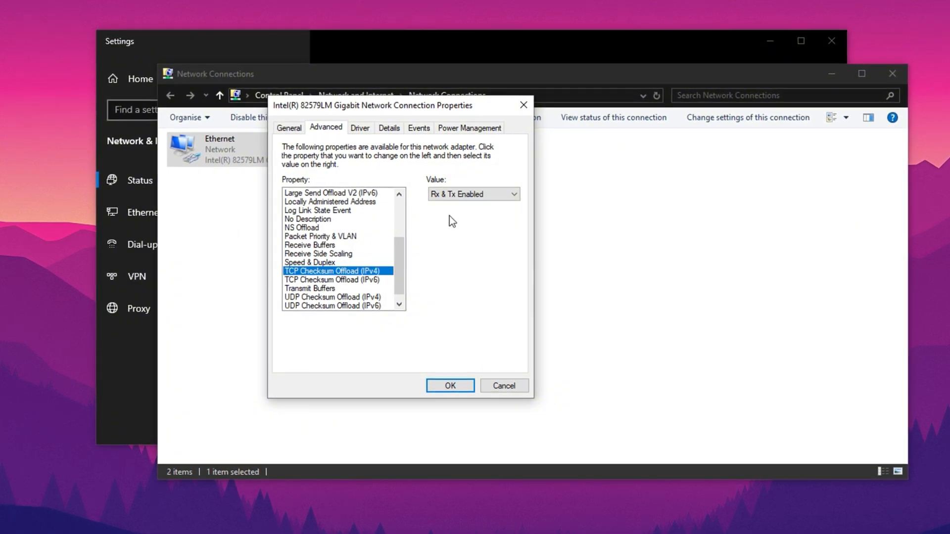
{"action": "left_click", "coordinate": [472, 194]}
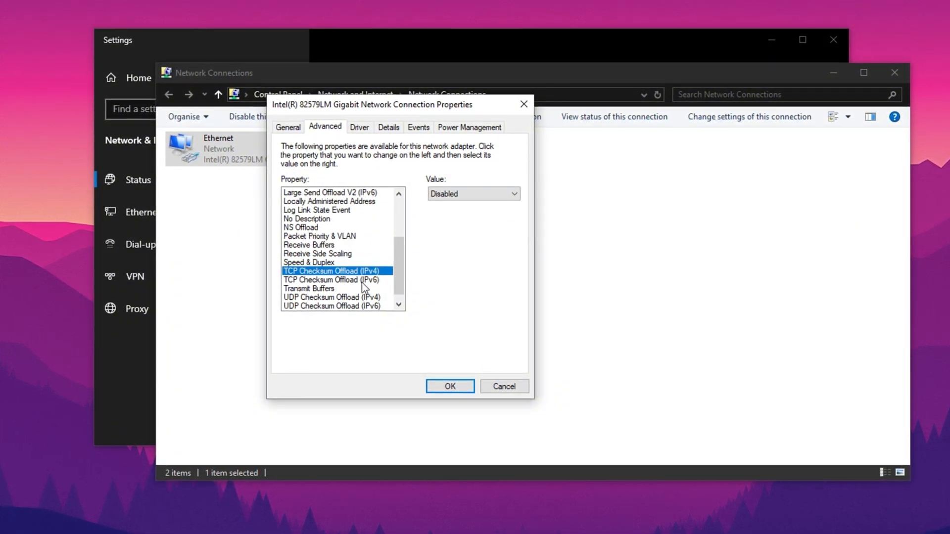
{"action": "left_click", "coordinate": [331, 279]}
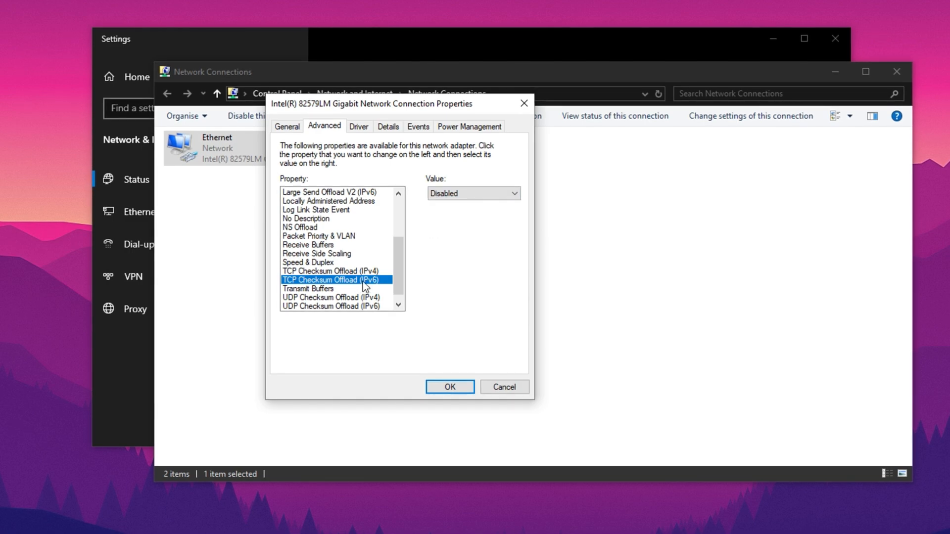
{"action": "left_click", "coordinate": [329, 298]}
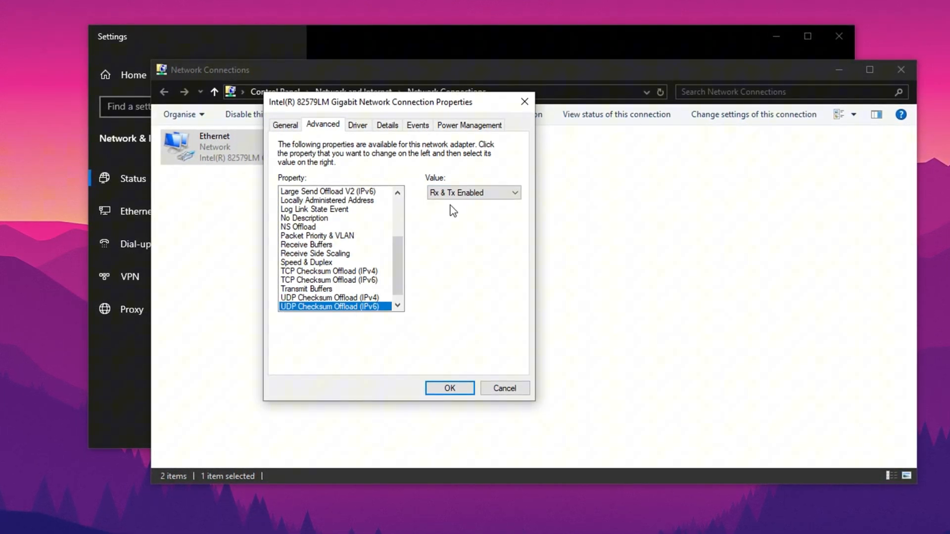
{"action": "left_click", "coordinate": [473, 192]}
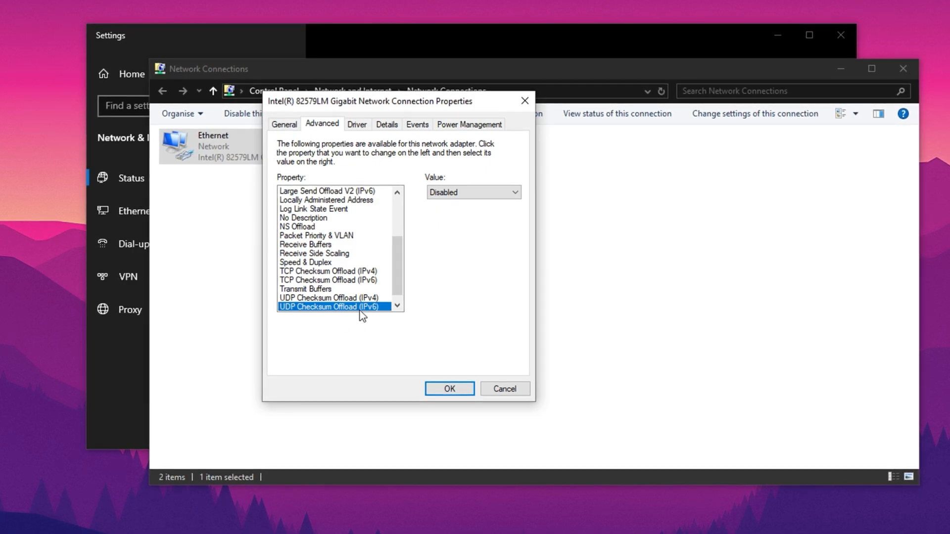
{"action": "mouse_move", "coordinate": [436, 372]}
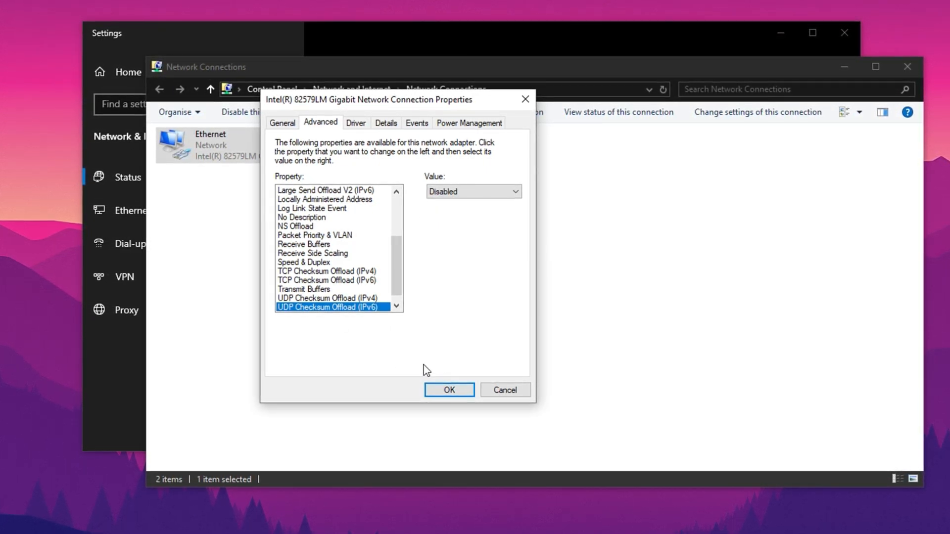
{"action": "mouse_move", "coordinate": [422, 371]}
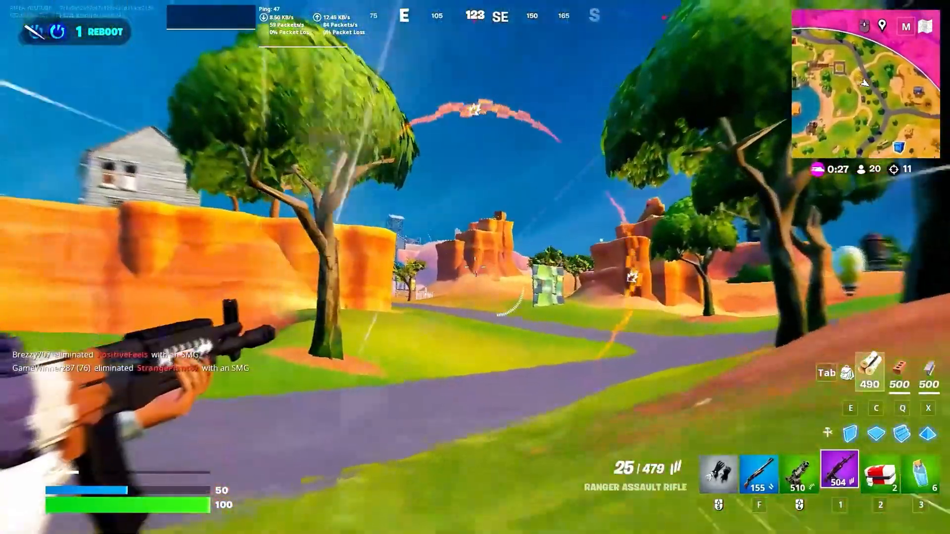
- Play the Fortnite match, firing at an opponent with the net stats overlay showing ping around 46
{"action": "left_click", "coordinate": [475, 261]}
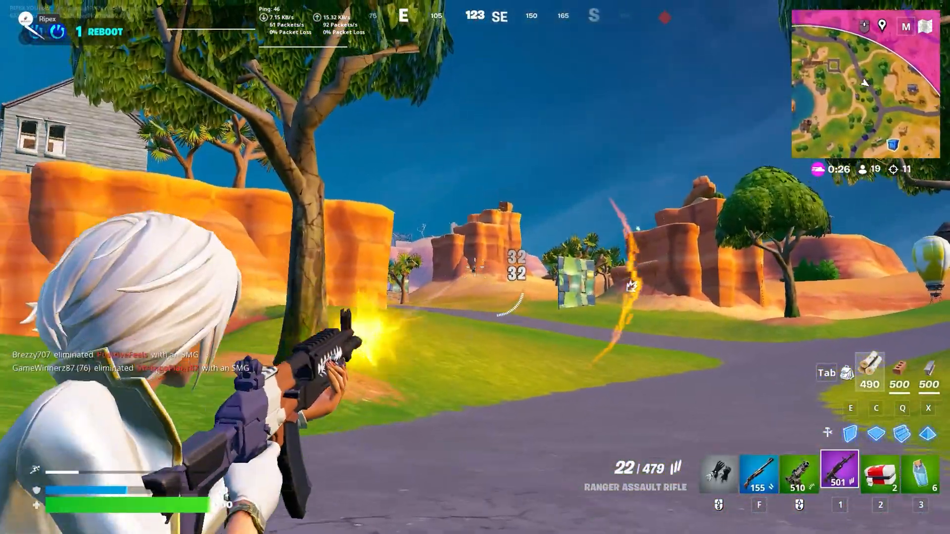